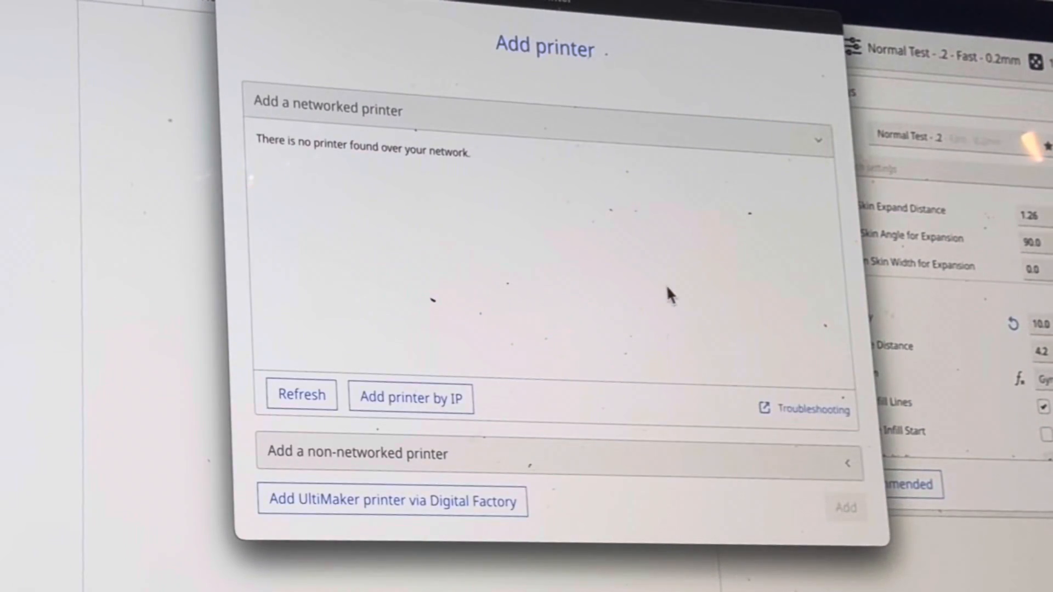
{"action": "mouse_move", "coordinate": [408, 415]}
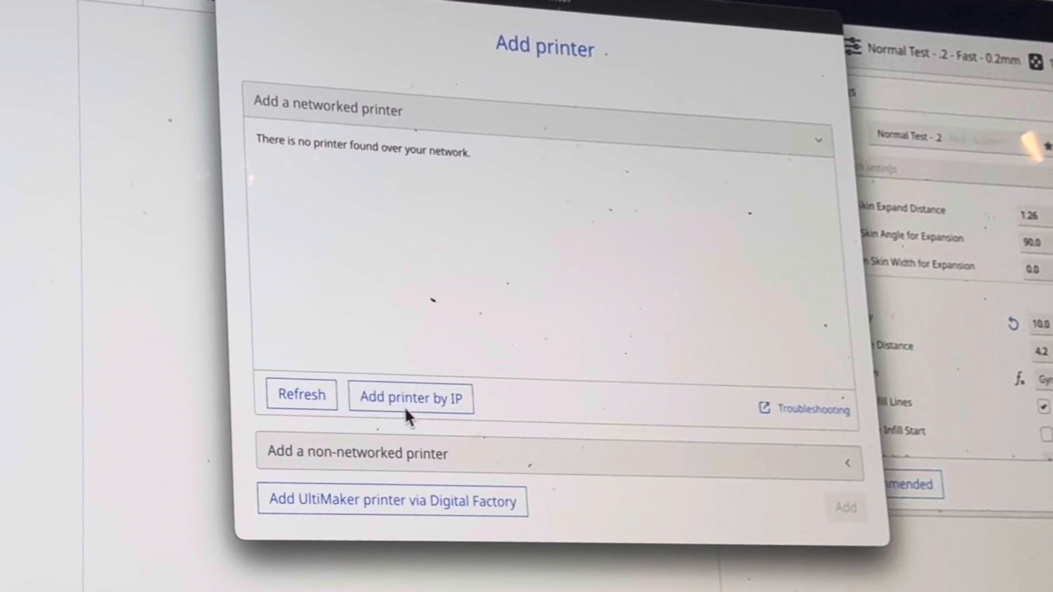
Step: Select ELEGOO NEPTUNE 3 Max from the non-networked ELEGOO printer models
{"action": "left_click", "coordinate": [356, 453]}
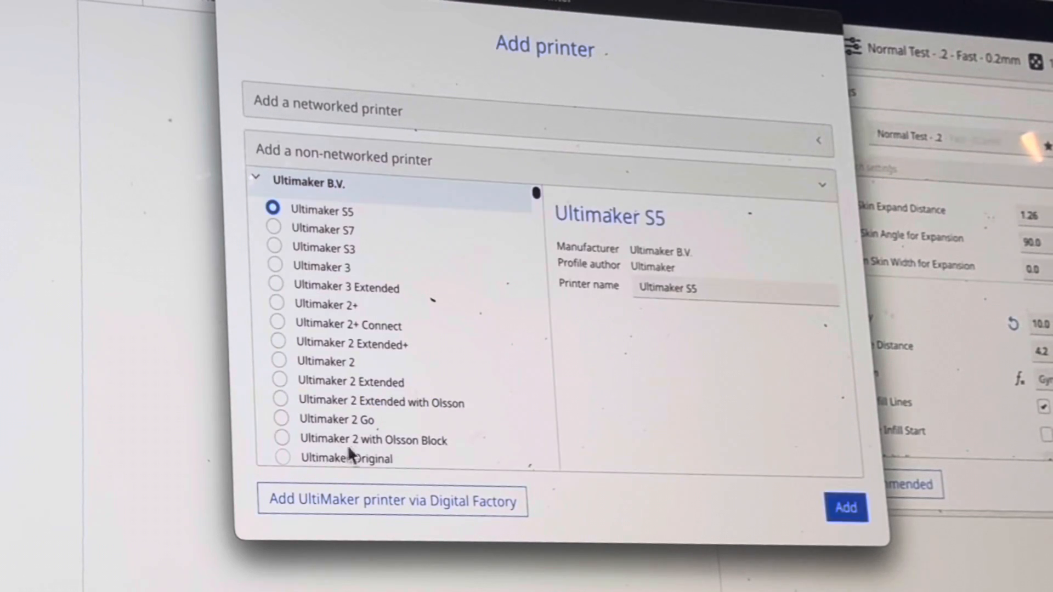
{"action": "mouse_move", "coordinate": [362, 211]}
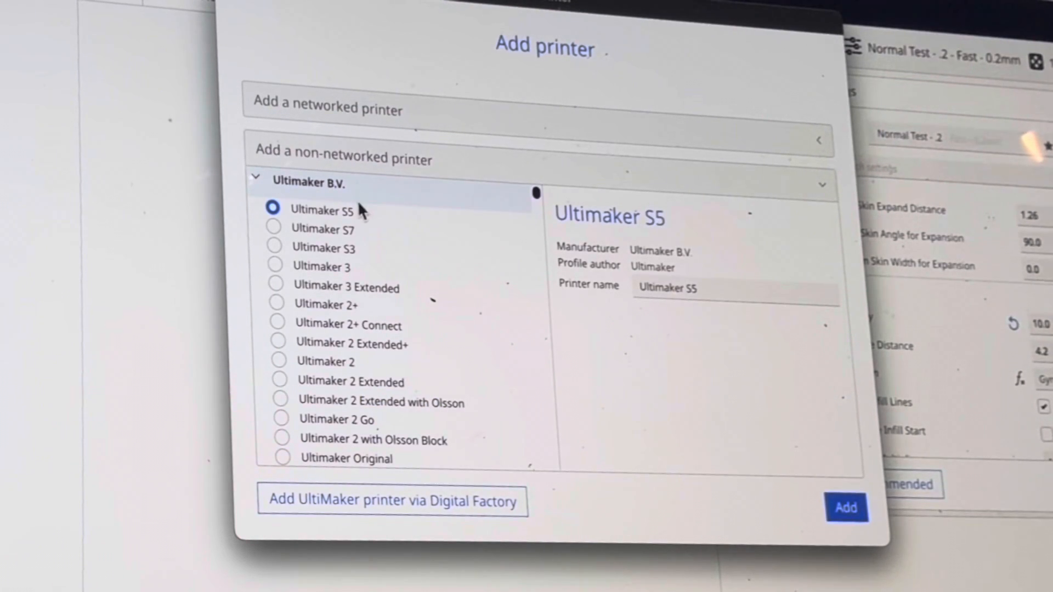
{"action": "scroll", "scroll_direction": "down", "scroll_amount": 3}
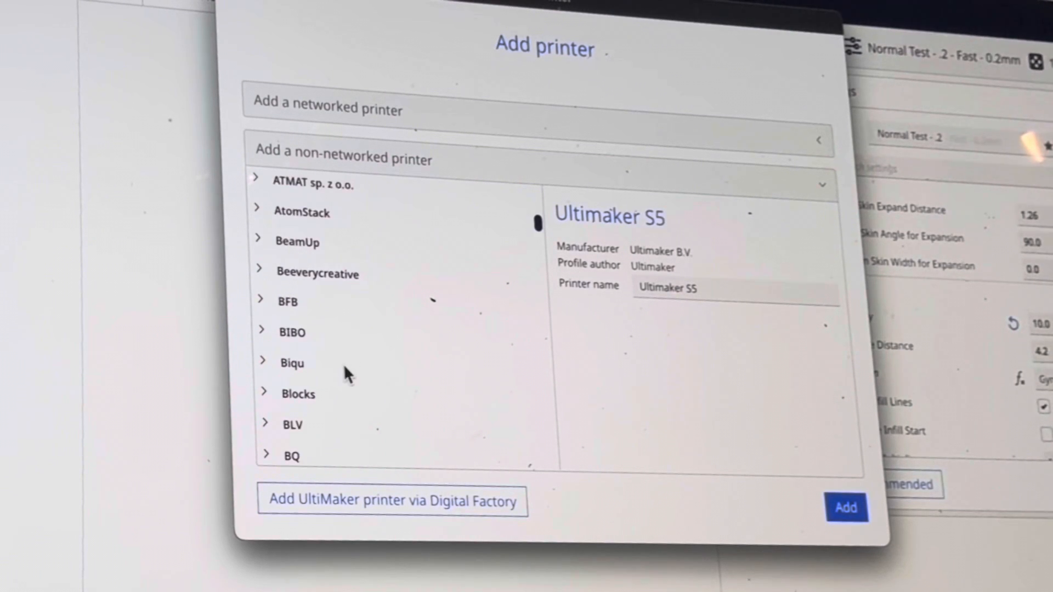
{"action": "scroll", "scroll_direction": "down", "scroll_amount": 3}
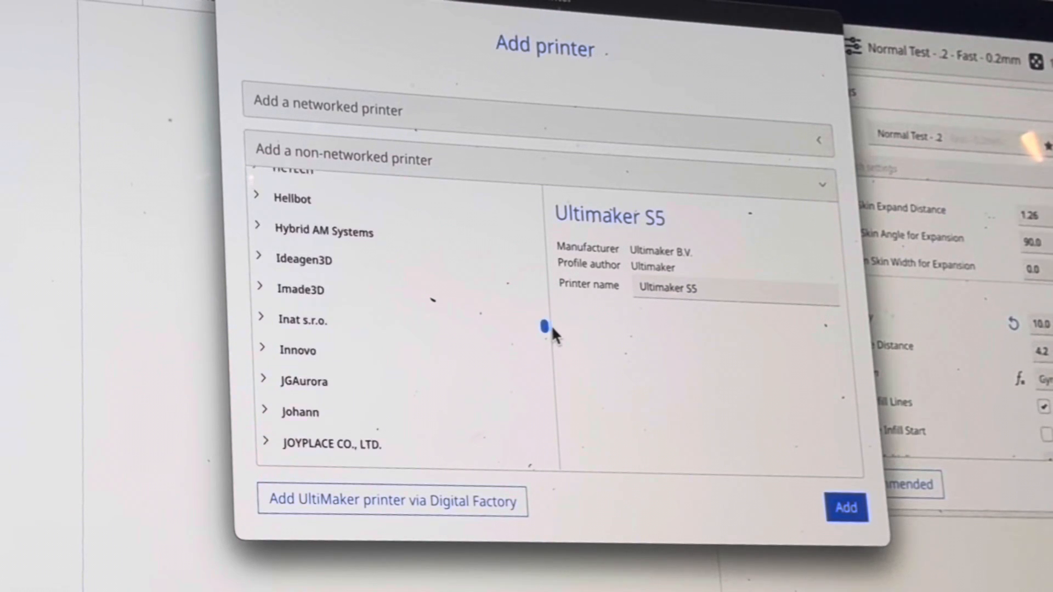
{"action": "scroll", "scroll_direction": "down", "scroll_amount": 3}
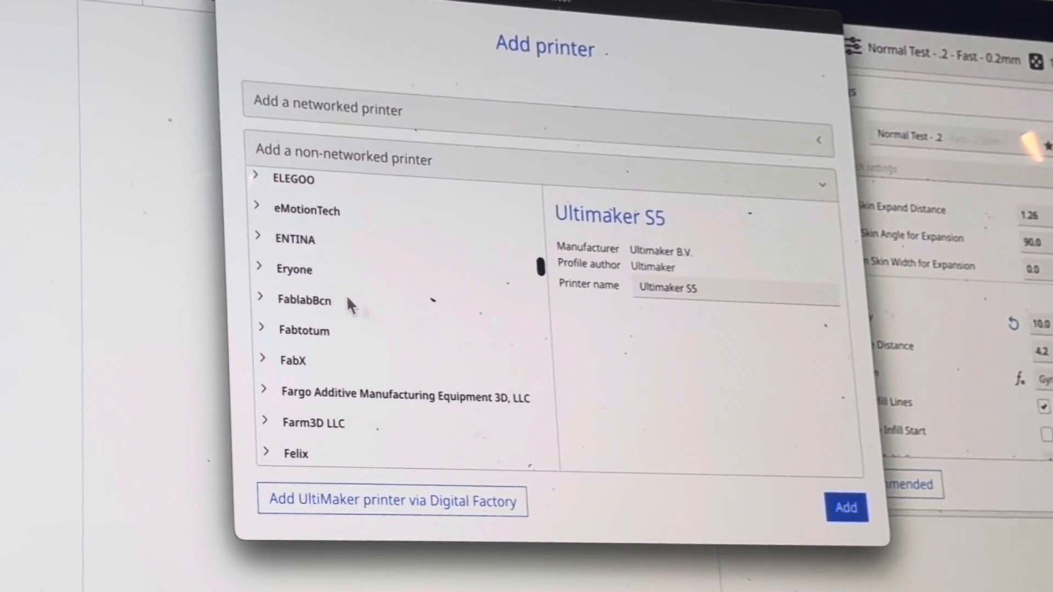
{"action": "left_click", "coordinate": [293, 179]}
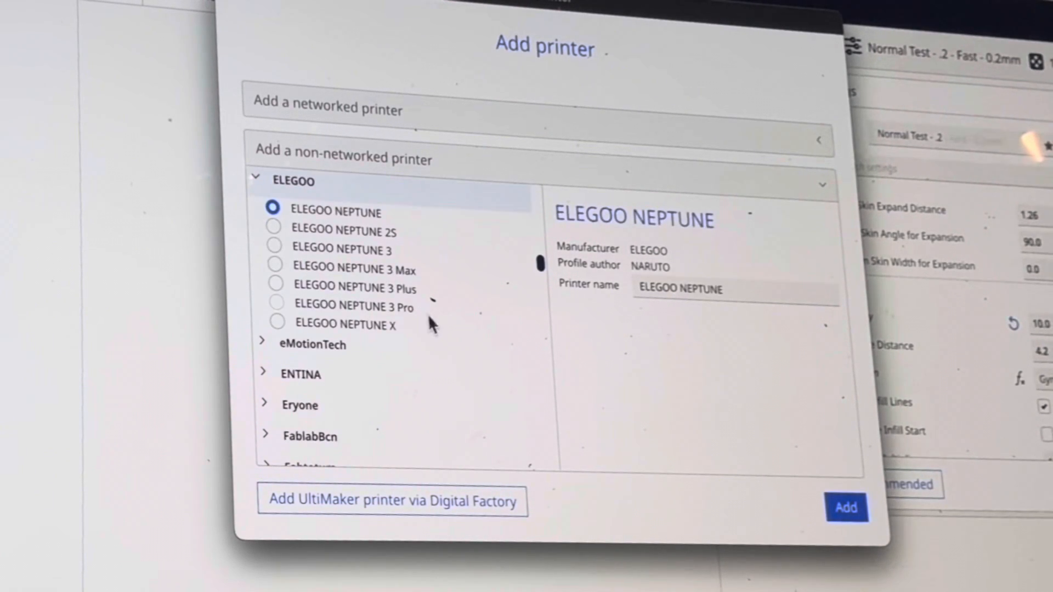
{"action": "mouse_move", "coordinate": [405, 292]}
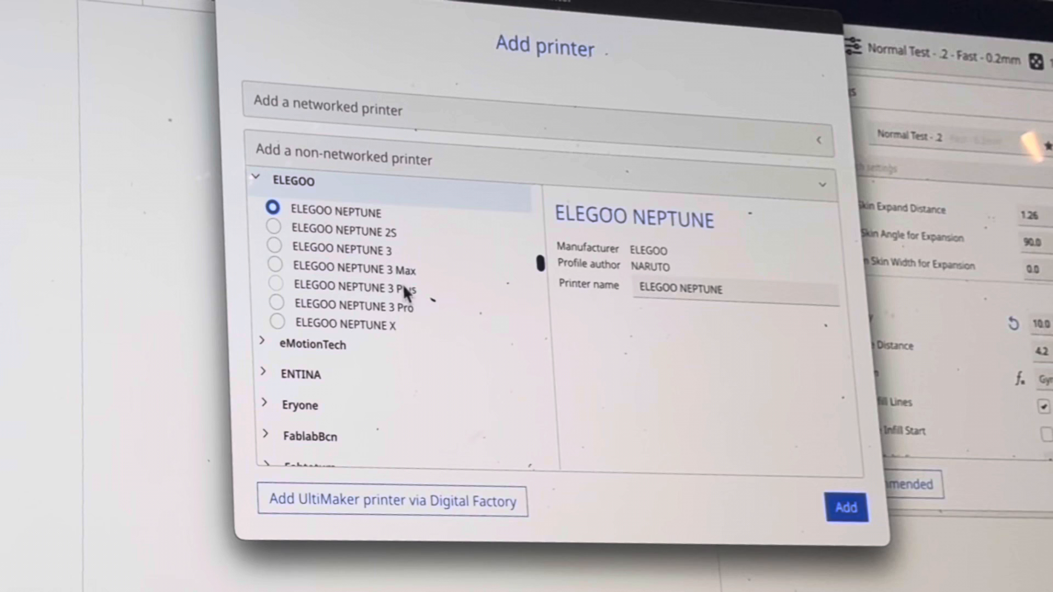
{"action": "left_click", "coordinate": [276, 266]}
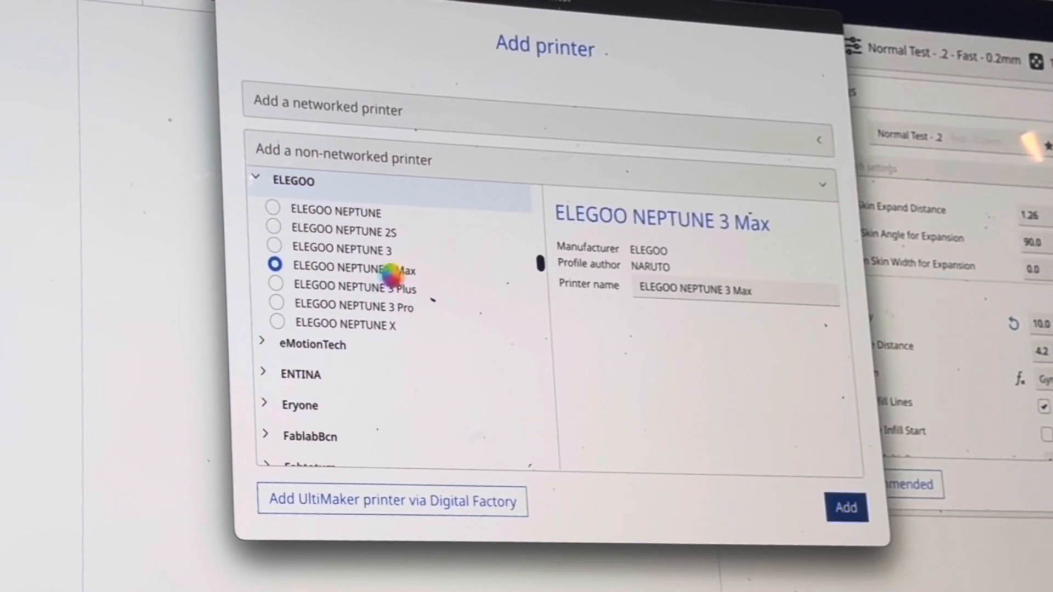
{"action": "mouse_move", "coordinate": [416, 307]}
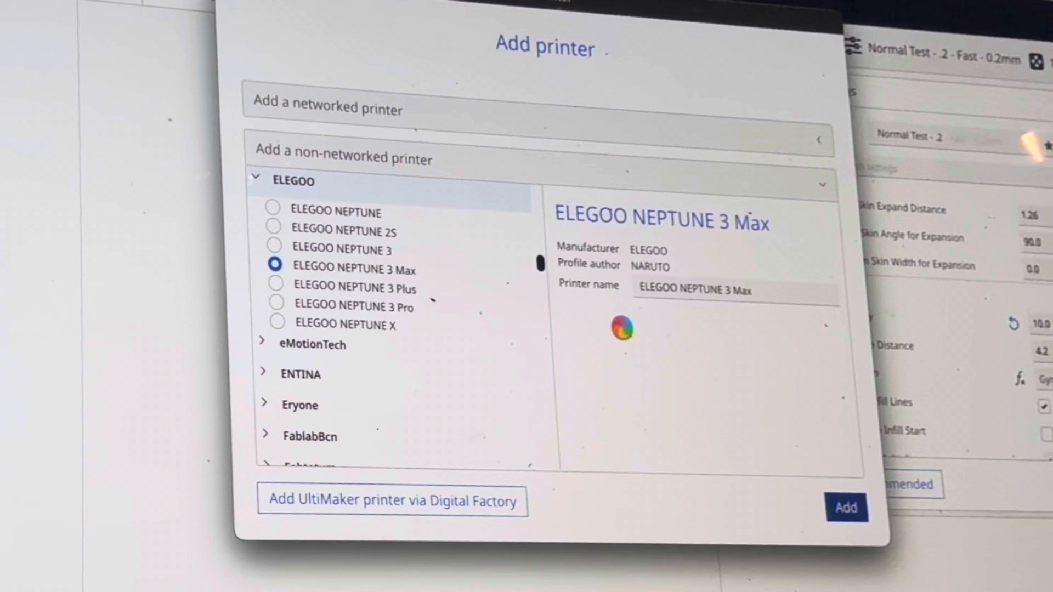
Step: Add the NEPTUNE 3 Max and view configured printers, including the NEPTUNE 4 Max
{"action": "left_click", "coordinate": [844, 507]}
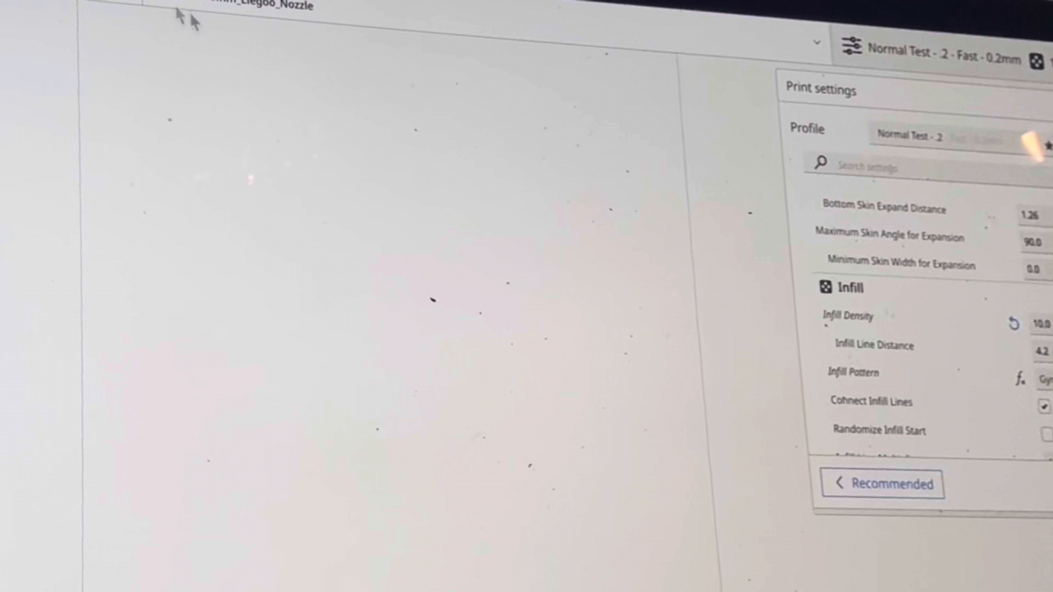
{"action": "left_click", "coordinate": [910, 134]}
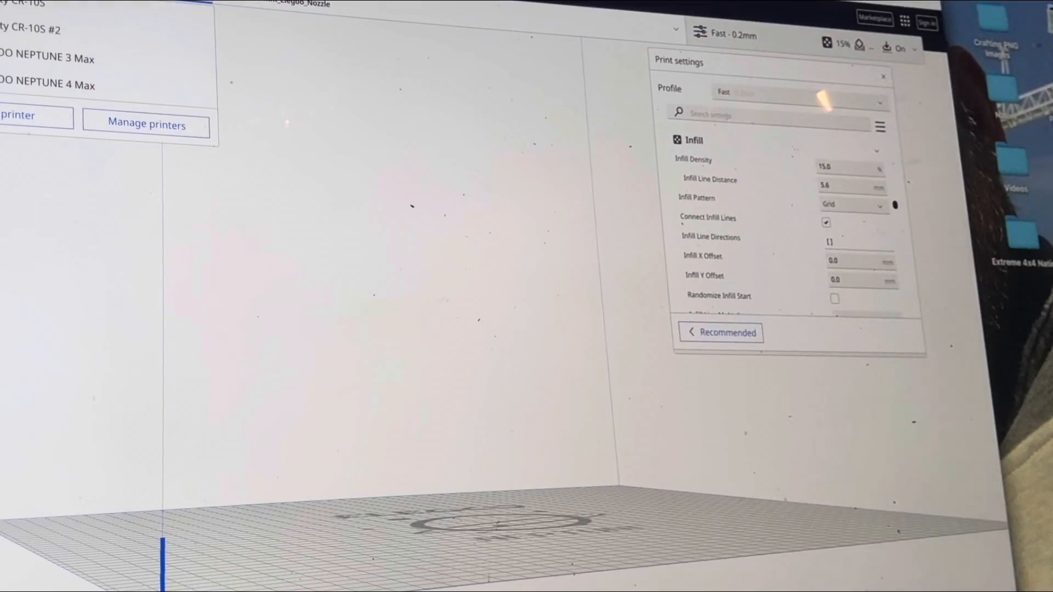
{"action": "mouse_move", "coordinate": [90, 85]}
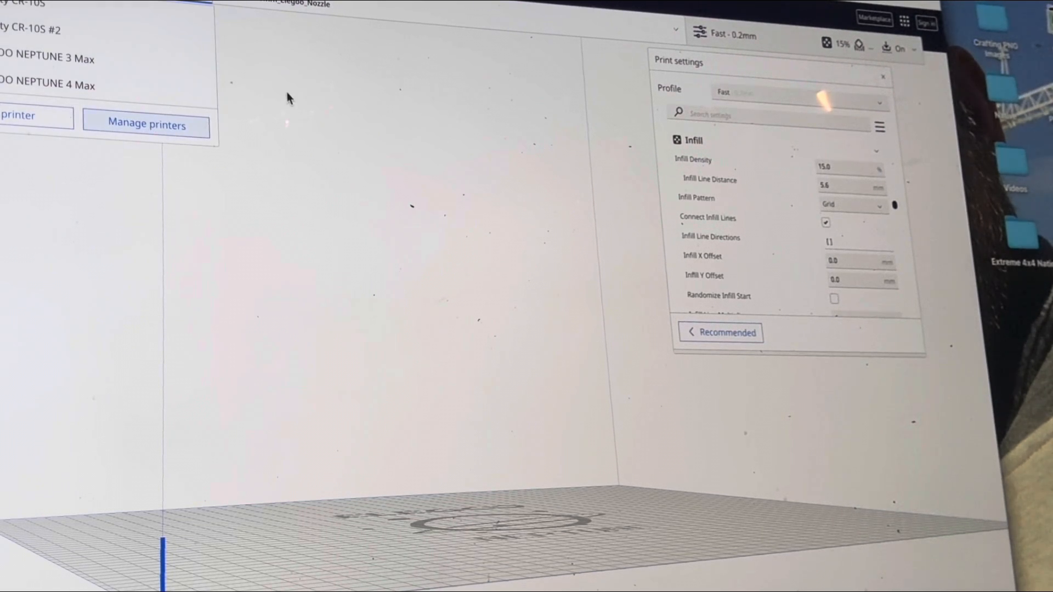
{"action": "mouse_move", "coordinate": [231, 162]}
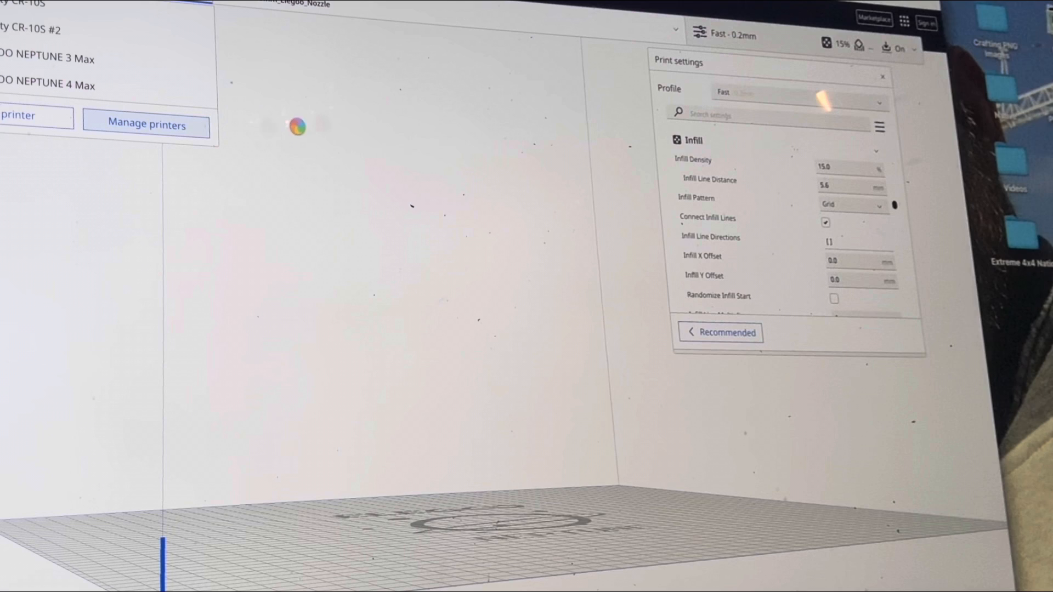
Step: Open NEPTUNE 3 Max Machine Settings after checking the NEPTUNE 4 Max, showing 426×426×510 mm volume
{"action": "left_click", "coordinate": [146, 125]}
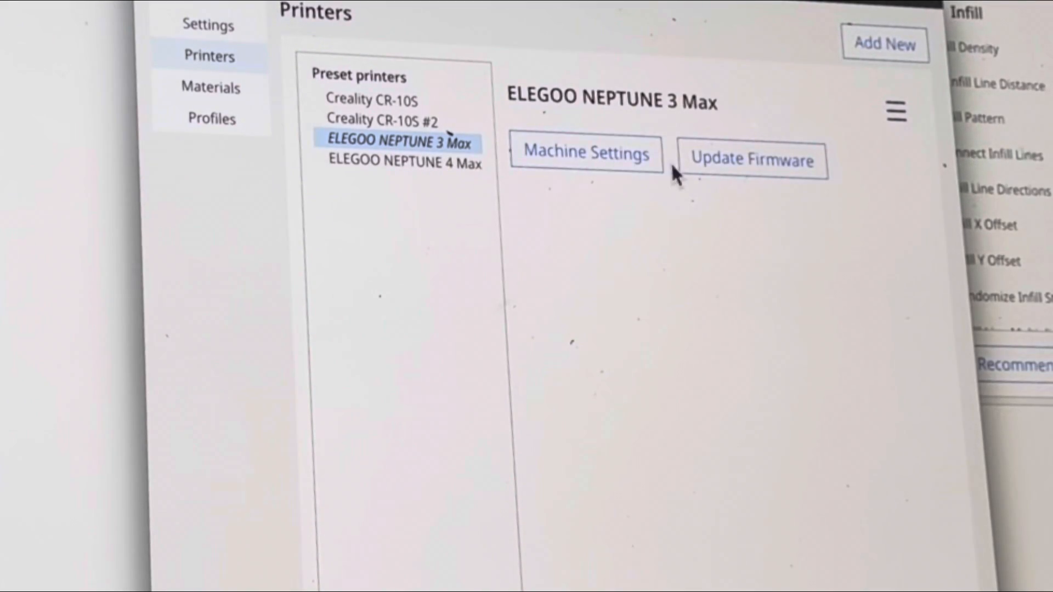
{"action": "left_click", "coordinate": [584, 152]}
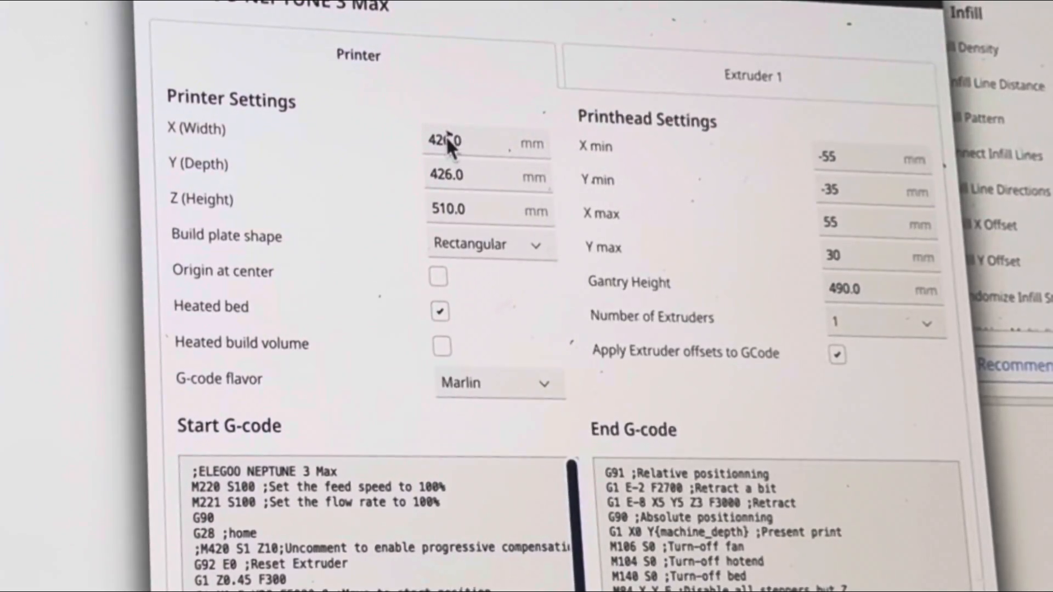
{"action": "mouse_move", "coordinate": [447, 141]}
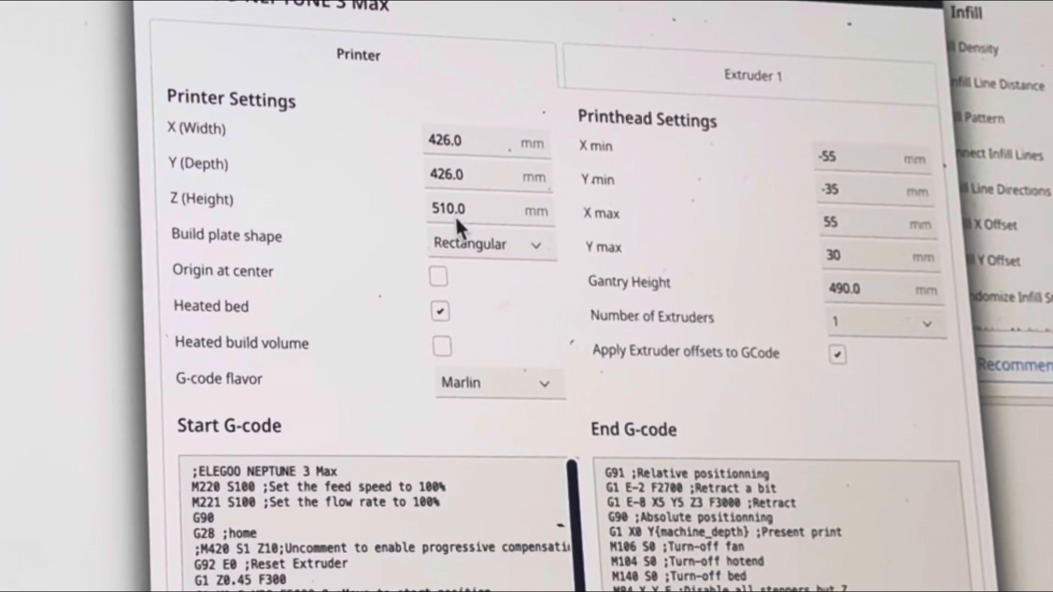
{"action": "mouse_move", "coordinate": [177, 17]}
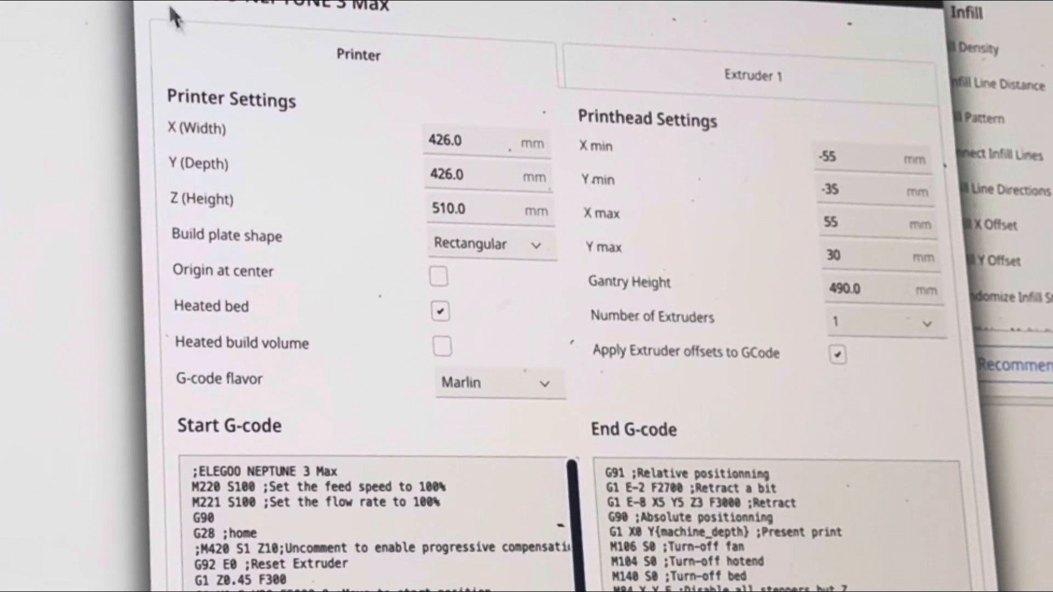
{"action": "left_click", "coordinate": [400, 162]}
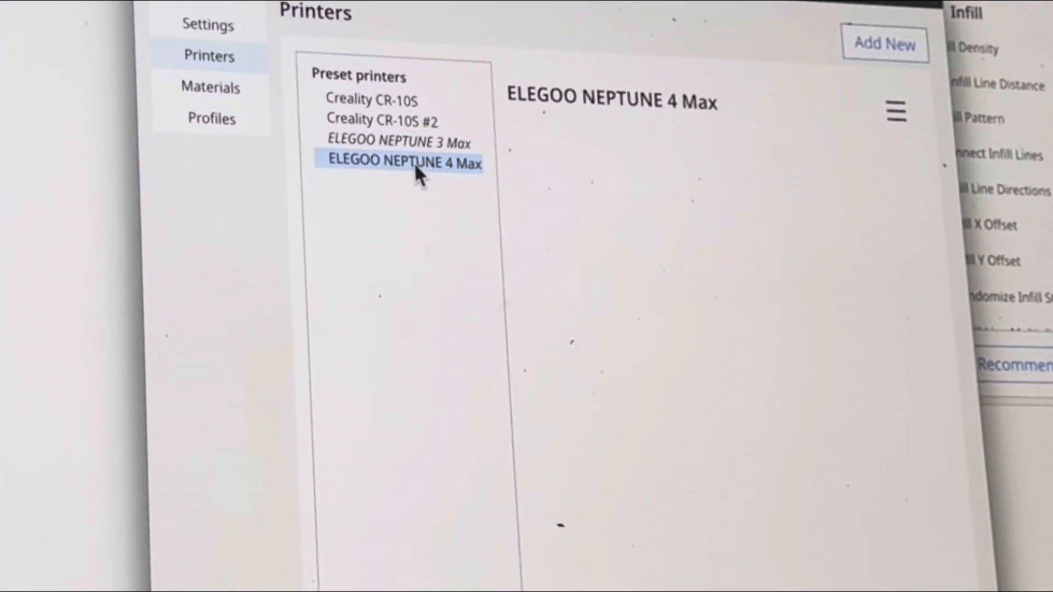
{"action": "mouse_move", "coordinate": [494, 176]}
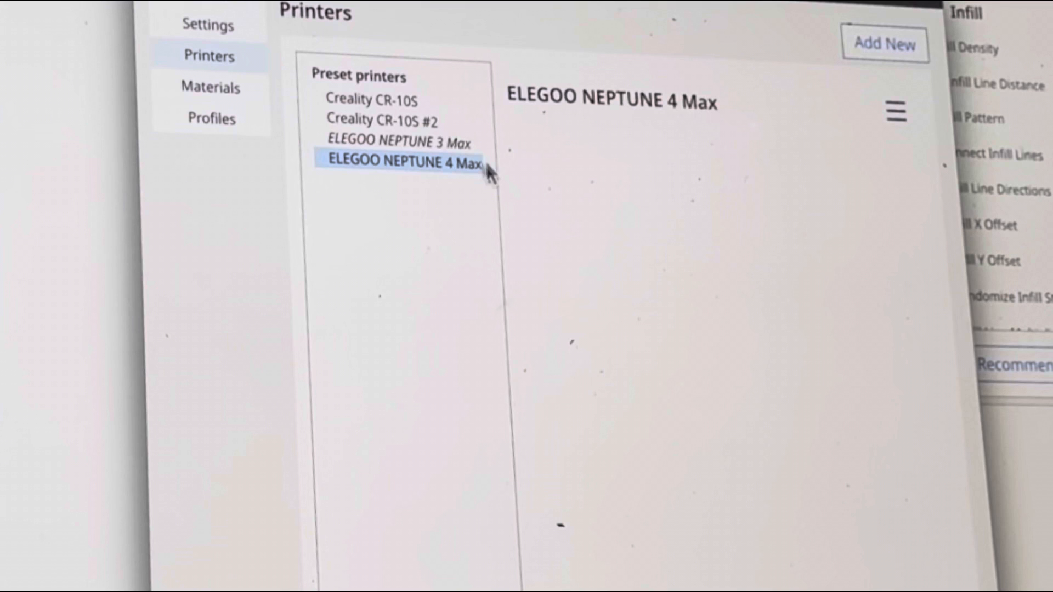
{"action": "mouse_move", "coordinate": [433, 148]}
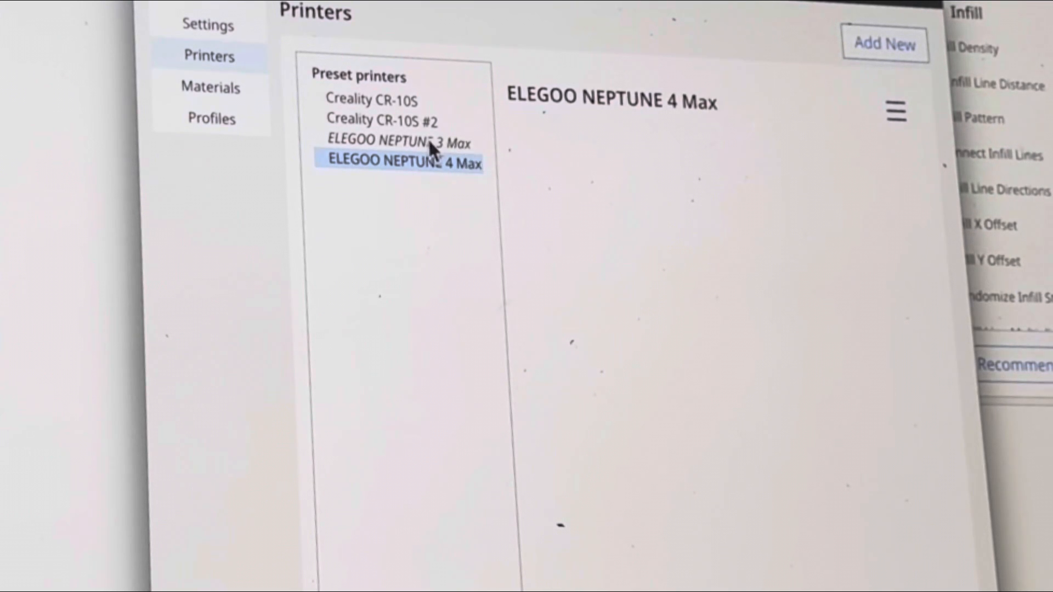
{"action": "mouse_move", "coordinate": [571, 141]}
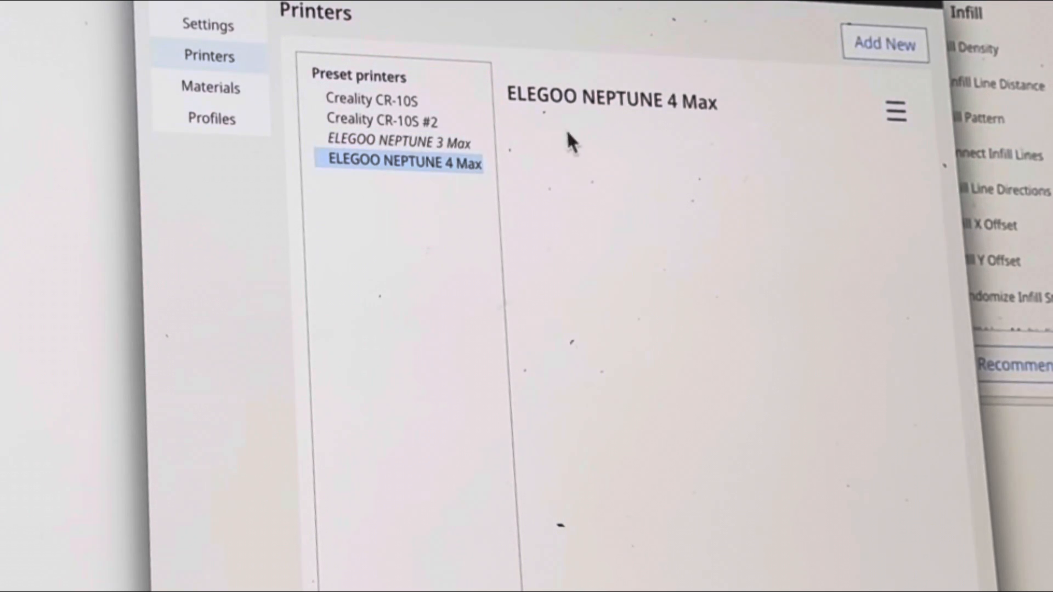
{"action": "left_click", "coordinate": [400, 141]}
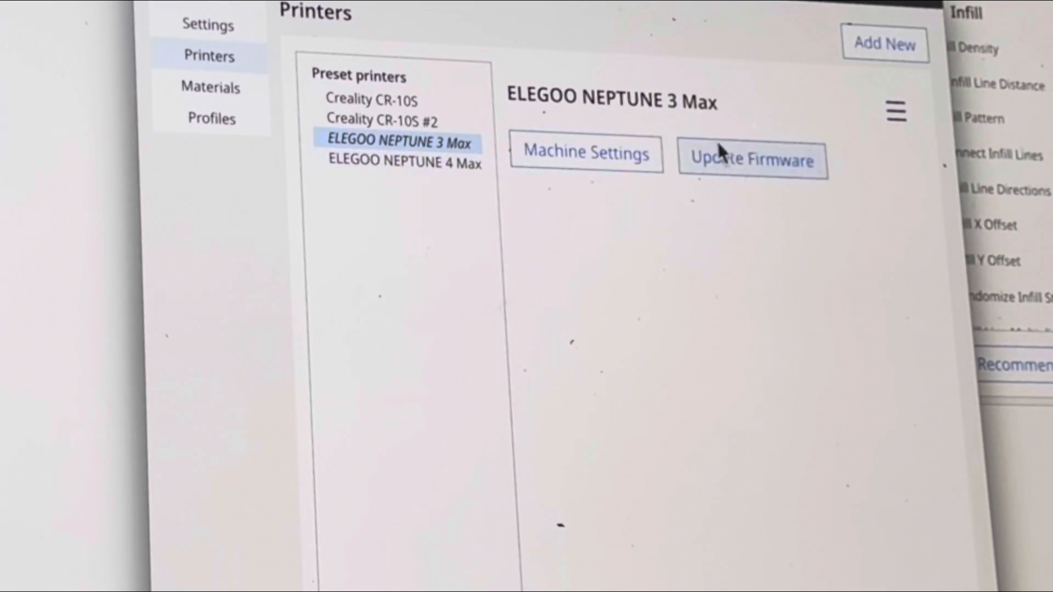
{"action": "left_click", "coordinate": [583, 153]}
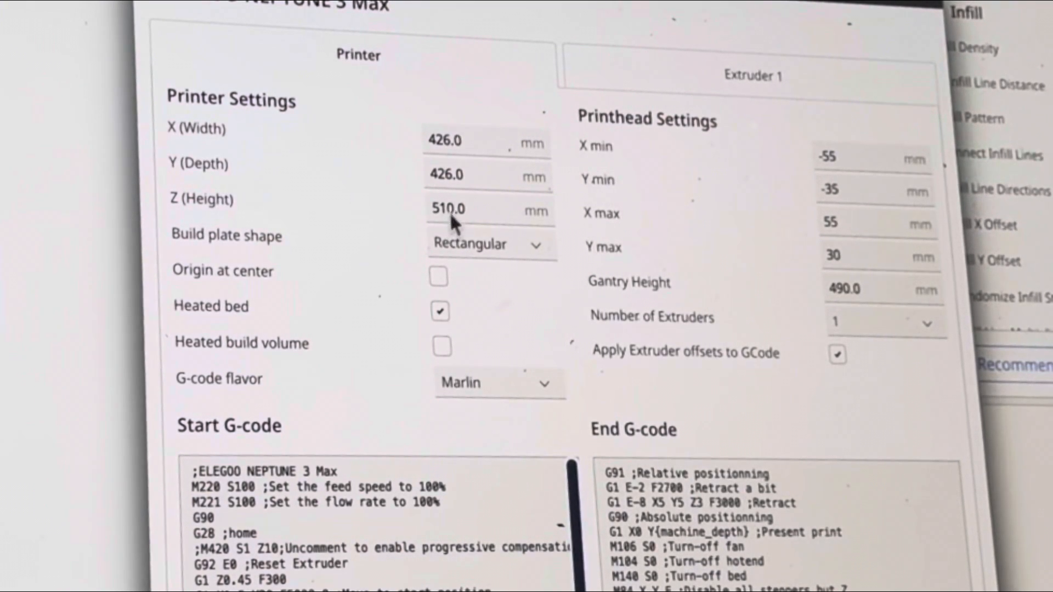
{"action": "mouse_move", "coordinate": [198, 215]}
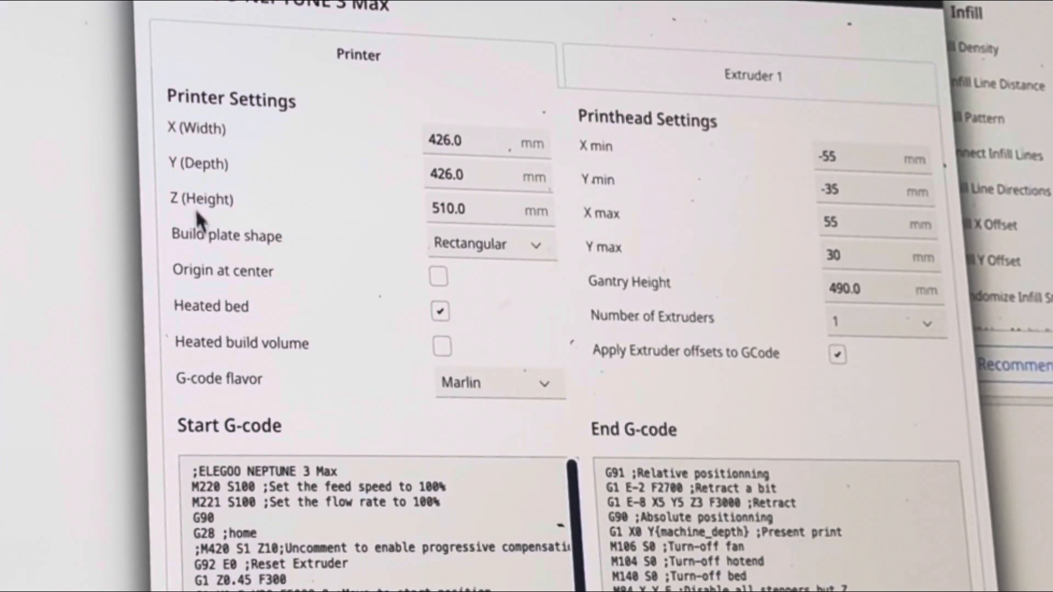
{"action": "mouse_move", "coordinate": [252, 177]}
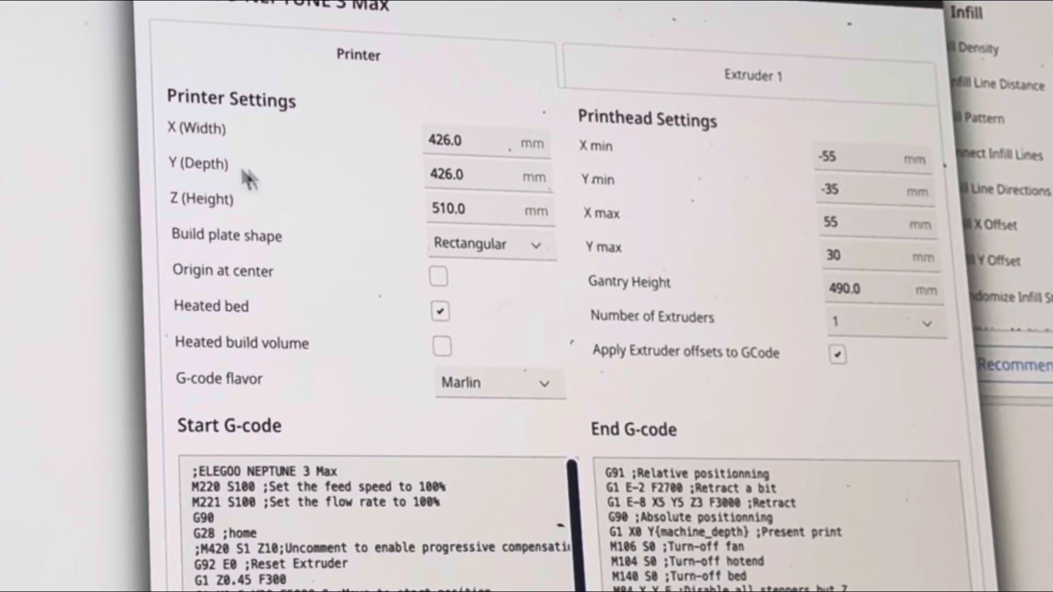
{"action": "mouse_move", "coordinate": [470, 198]}
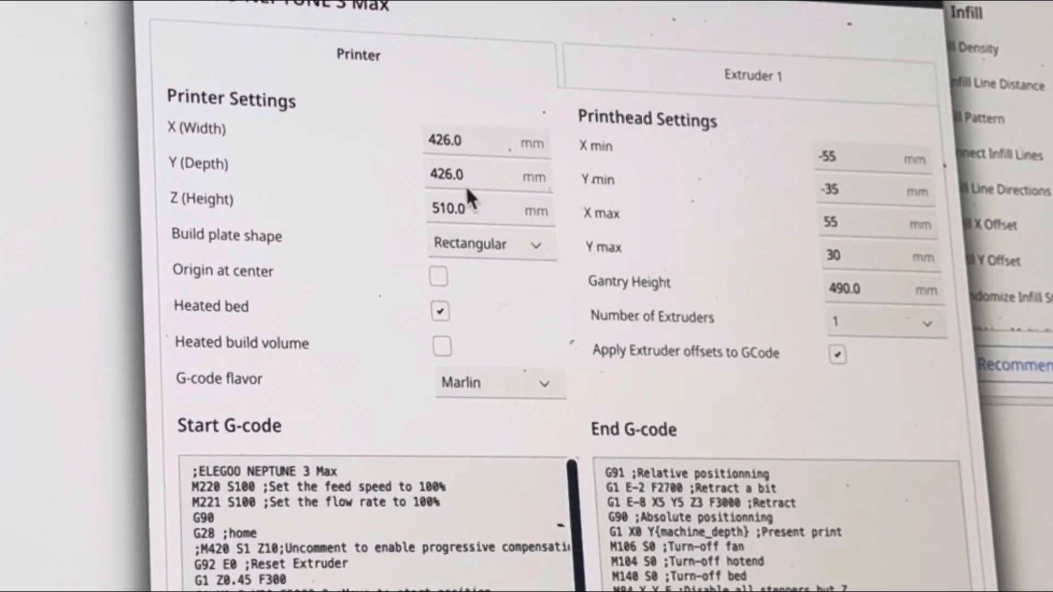
{"action": "mouse_move", "coordinate": [386, 231]}
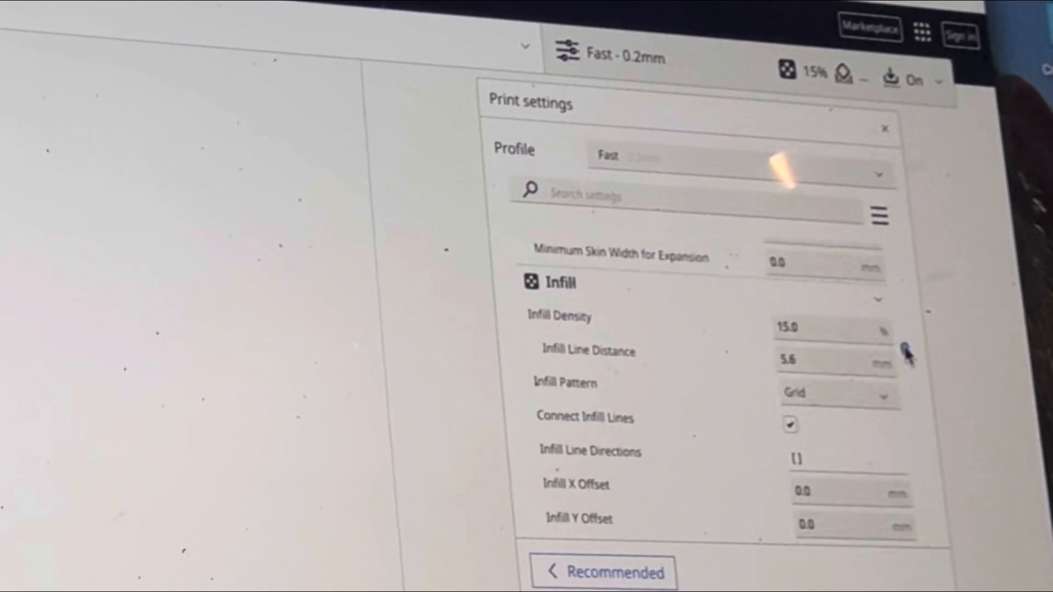
{"action": "mouse_move", "coordinate": [906, 359]}
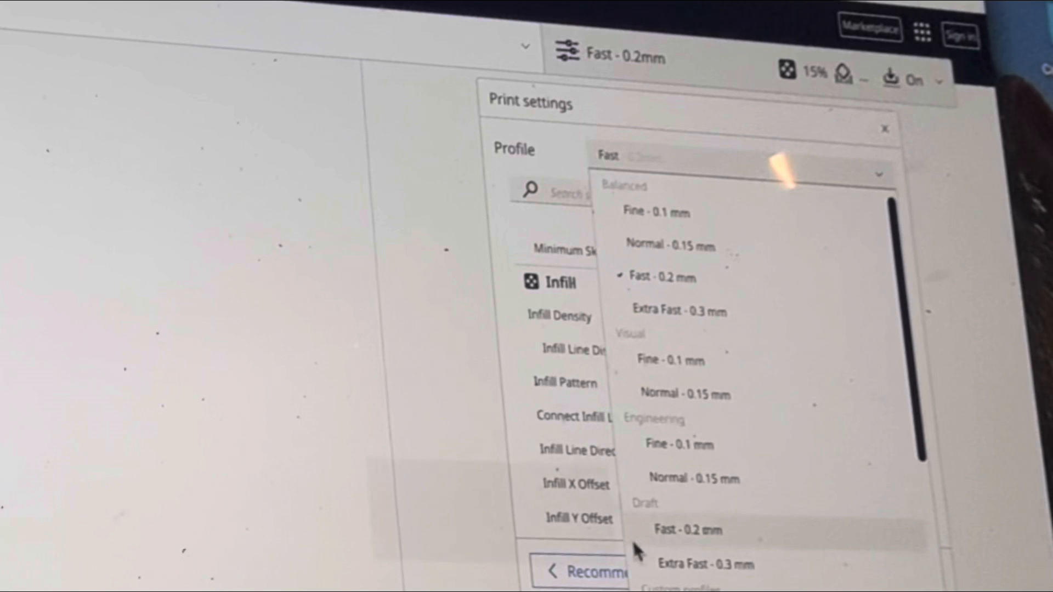
{"action": "mouse_move", "coordinate": [679, 286]}
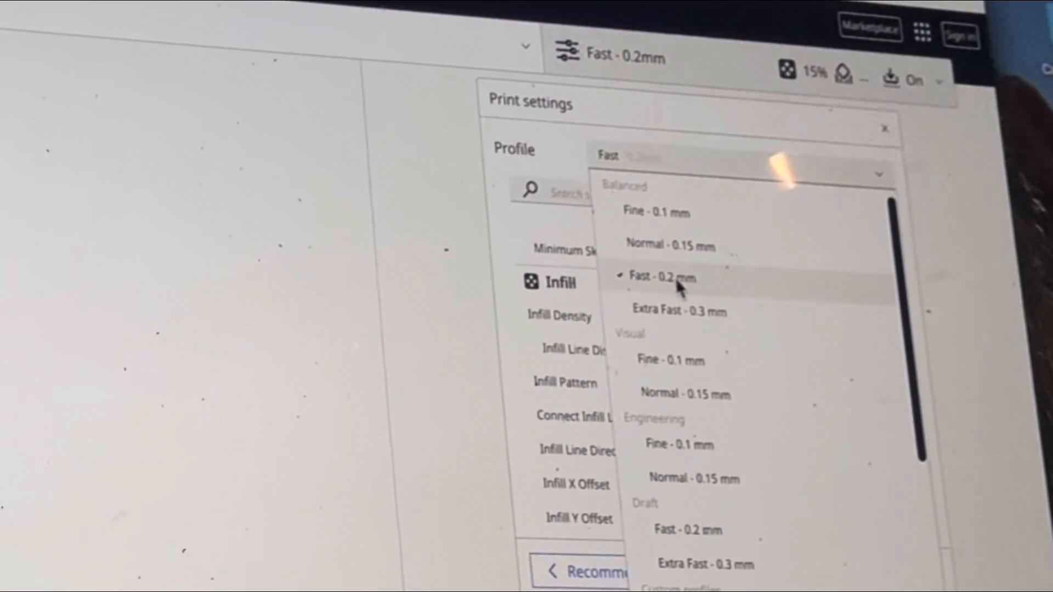
{"action": "left_click", "coordinate": [663, 278]}
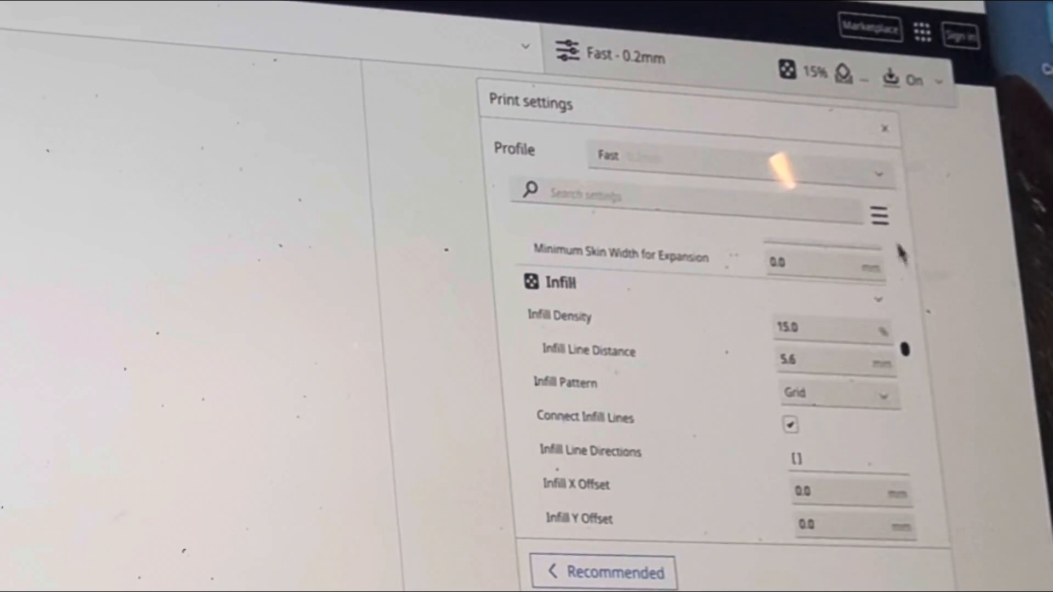
{"action": "scroll", "scroll_direction": "down", "scroll_amount": 3}
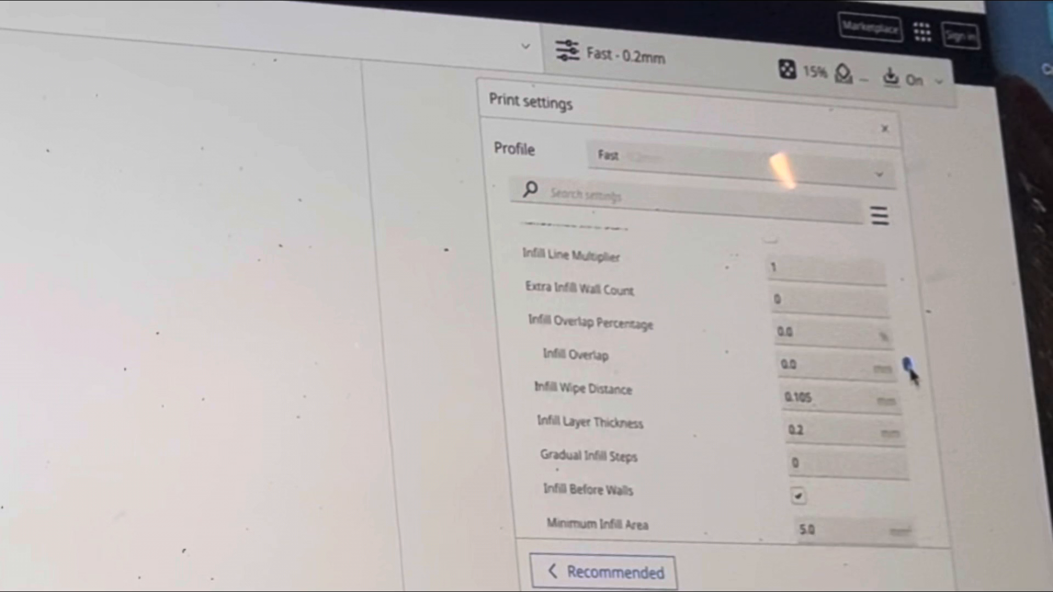
{"action": "scroll", "scroll_direction": "down", "scroll_amount": 3}
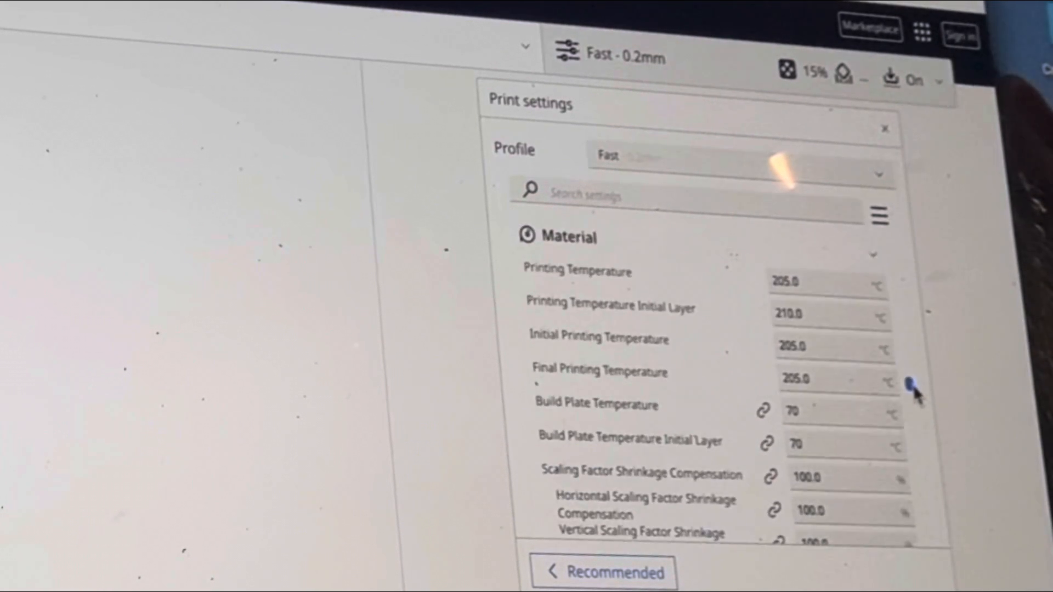
{"action": "scroll", "scroll_direction": "down", "scroll_amount": 3}
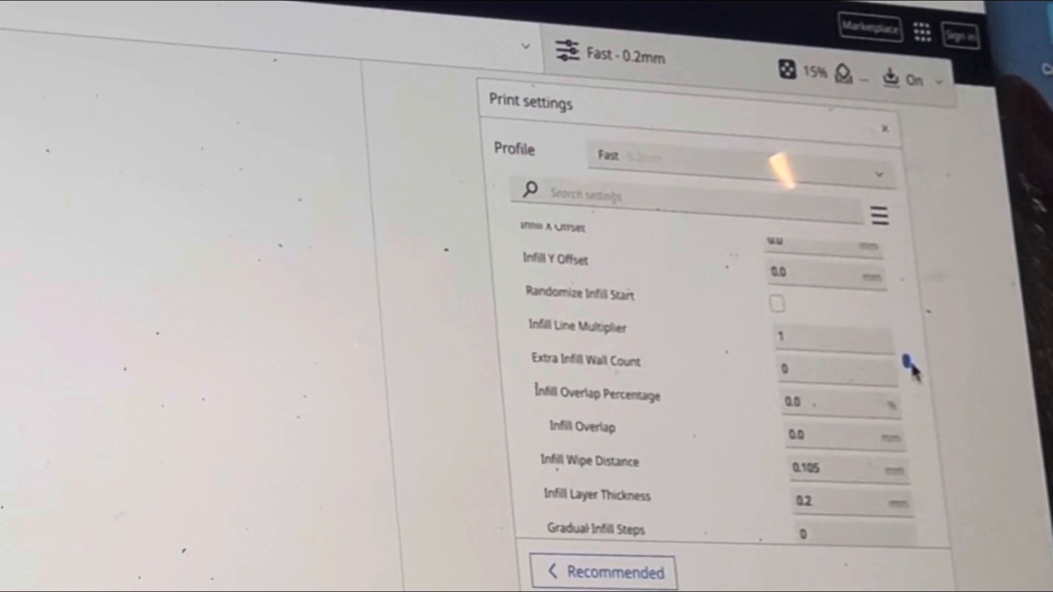
{"action": "scroll", "scroll_direction": "down", "scroll_amount": 3}
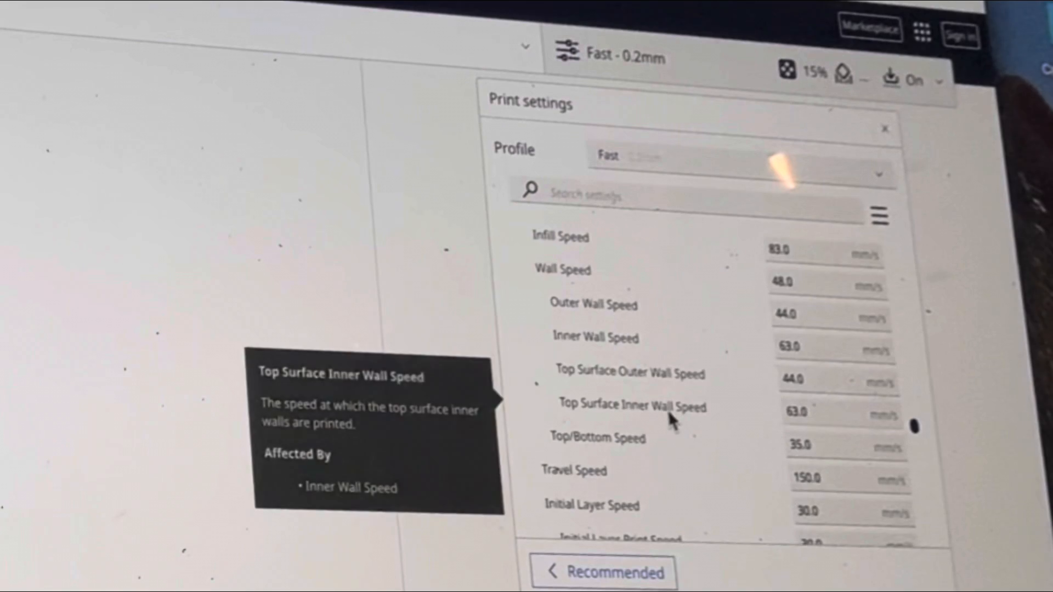
{"action": "scroll", "scroll_direction": "down", "scroll_amount": 3}
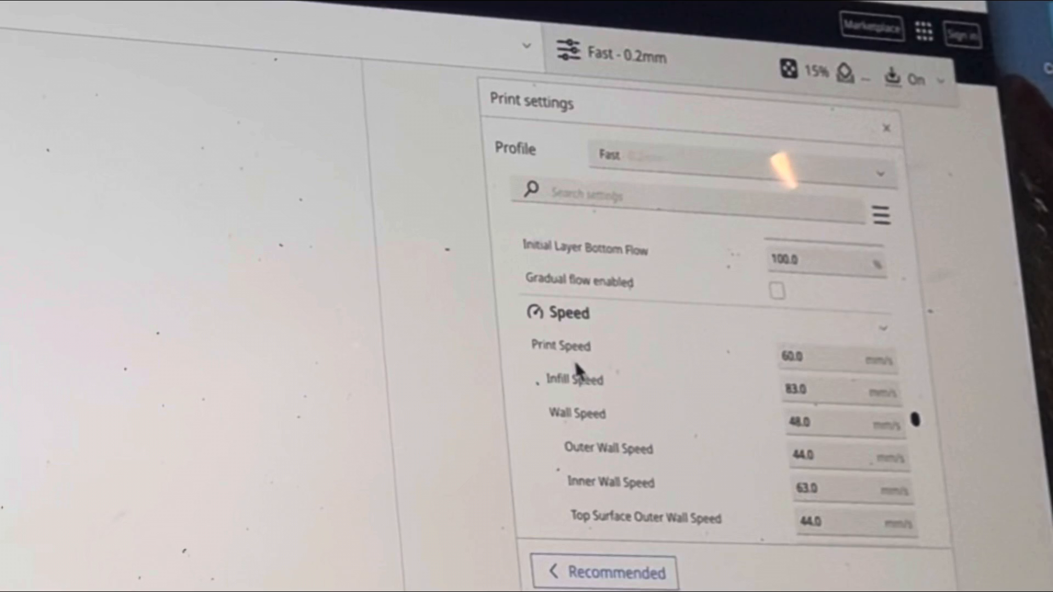
Step: In the Fast profile, set Print Speed to 250 mm/s and Print Acceleration to 2000 mm/s²
{"action": "scroll", "scroll_direction": "down", "scroll_amount": 3}
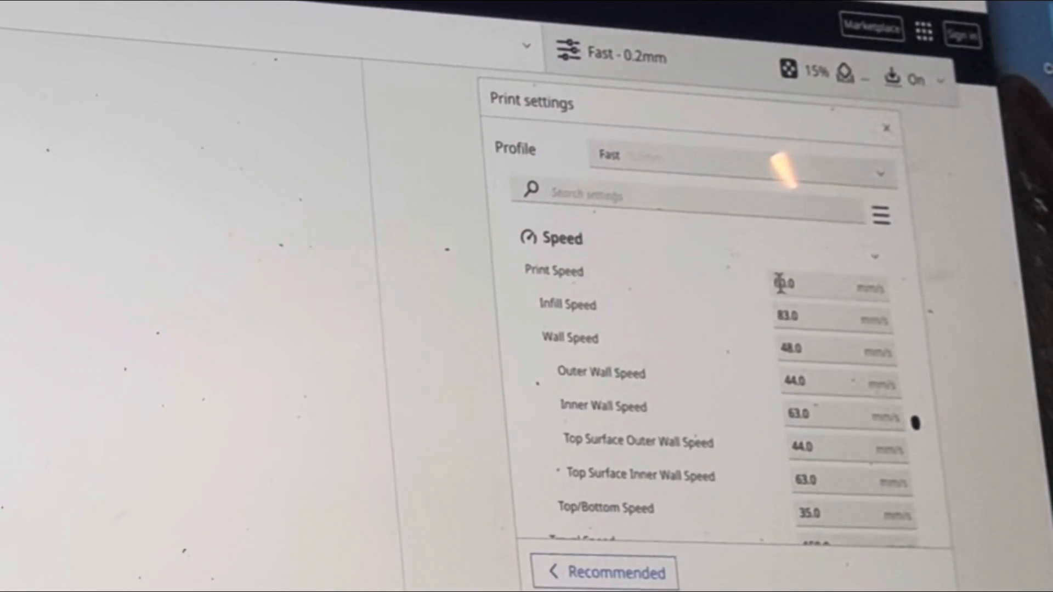
{"action": "mouse_move", "coordinate": [553, 271]}
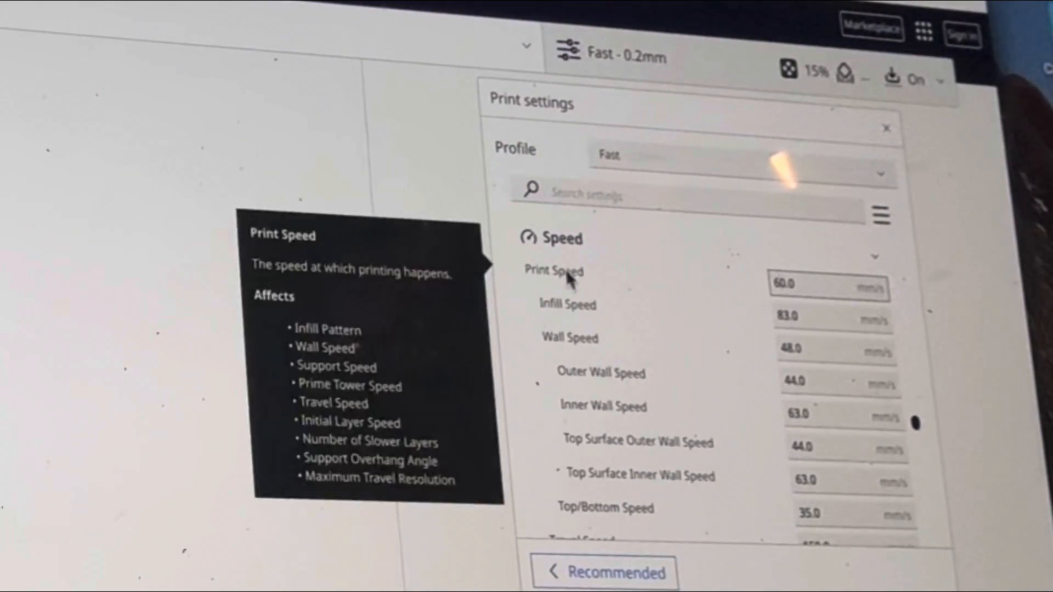
{"action": "mouse_move", "coordinate": [601, 71]}
{"action": "type", "text": "250"}
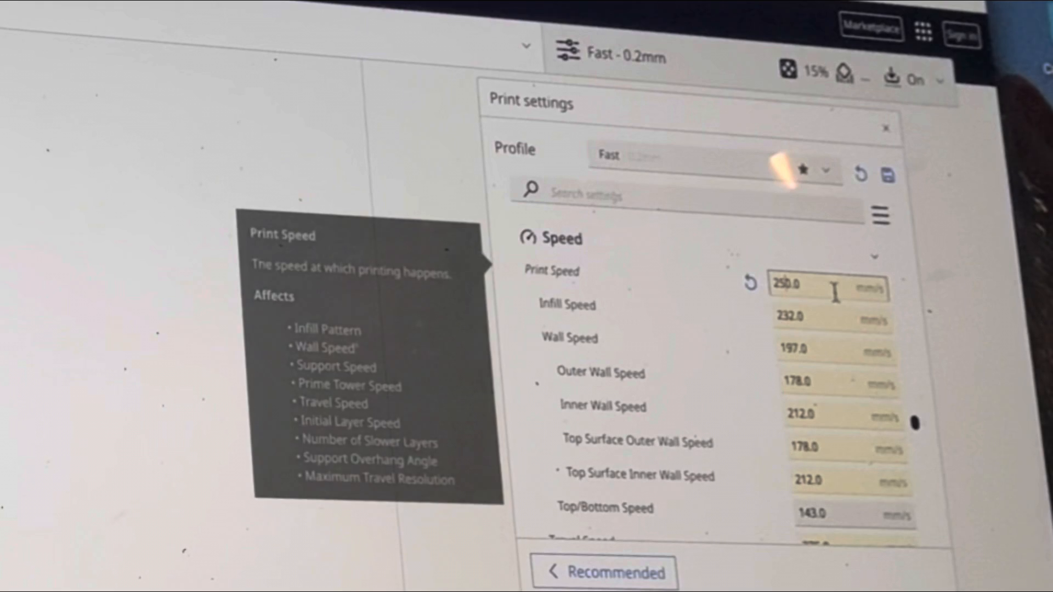
{"action": "scroll", "scroll_direction": "down", "scroll_amount": 3}
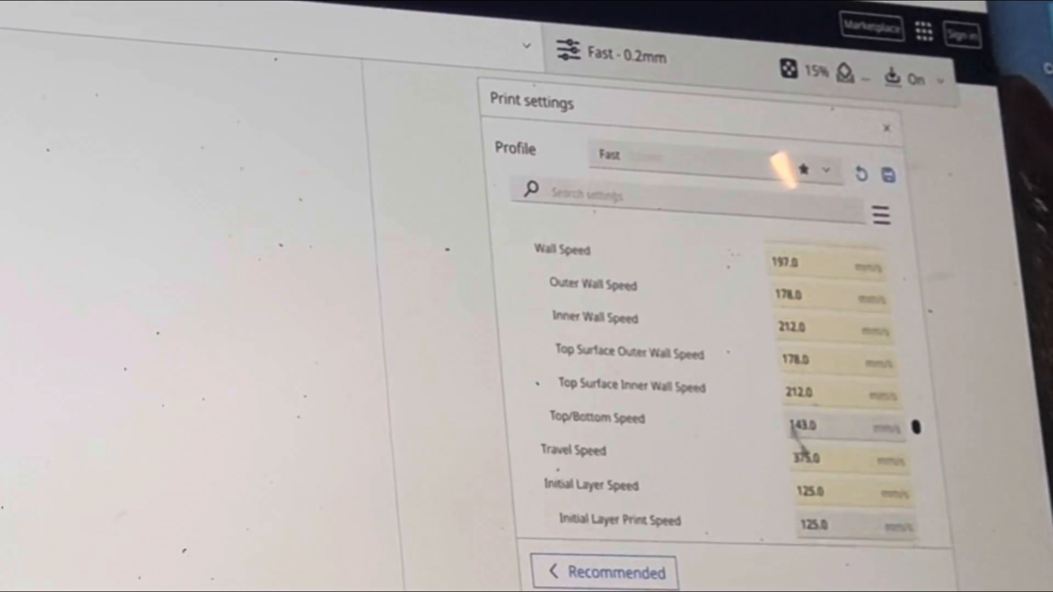
{"action": "scroll", "scroll_direction": "down", "scroll_amount": 3}
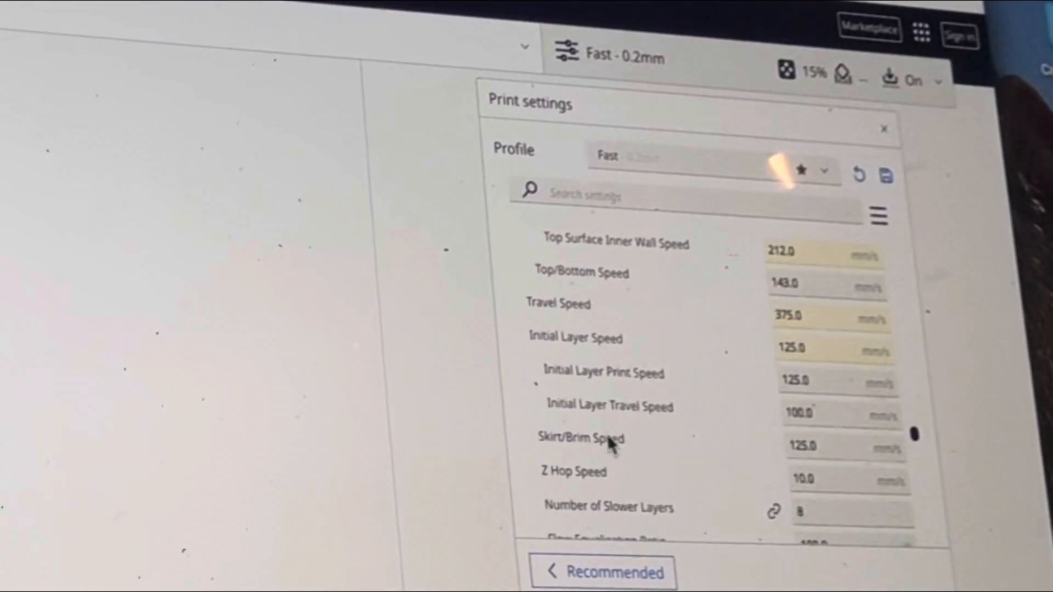
{"action": "scroll", "scroll_direction": "down", "scroll_amount": 3}
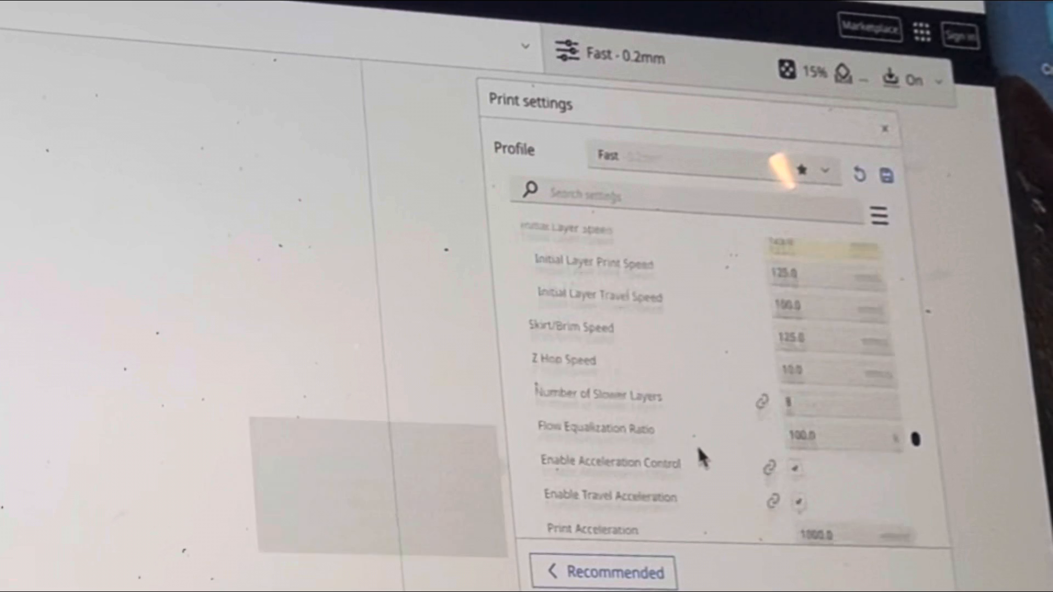
{"action": "scroll", "scroll_direction": "down", "scroll_amount": 3}
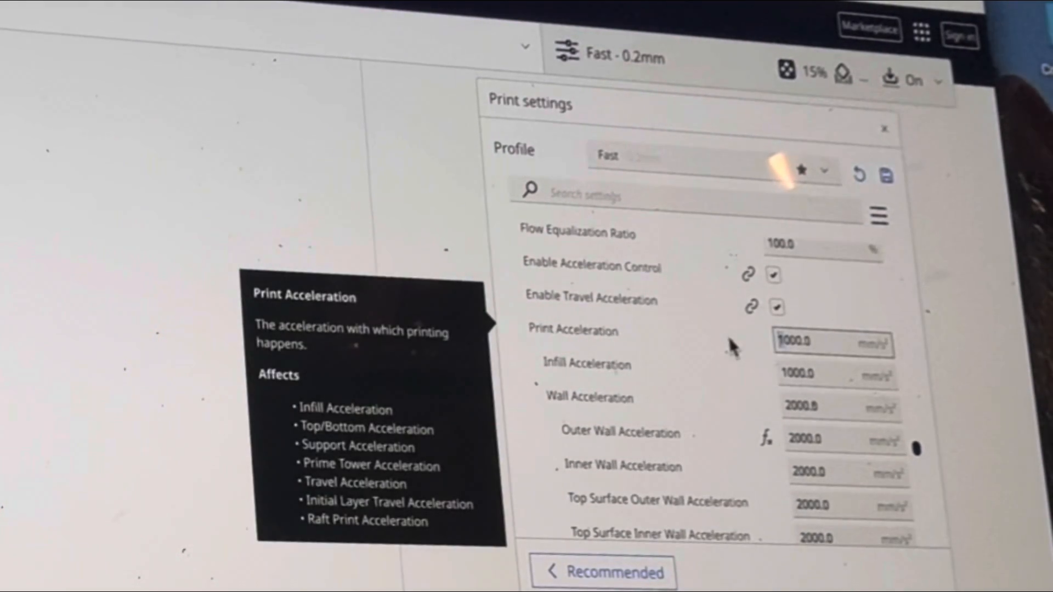
{"action": "type", "text": "2000.0"}
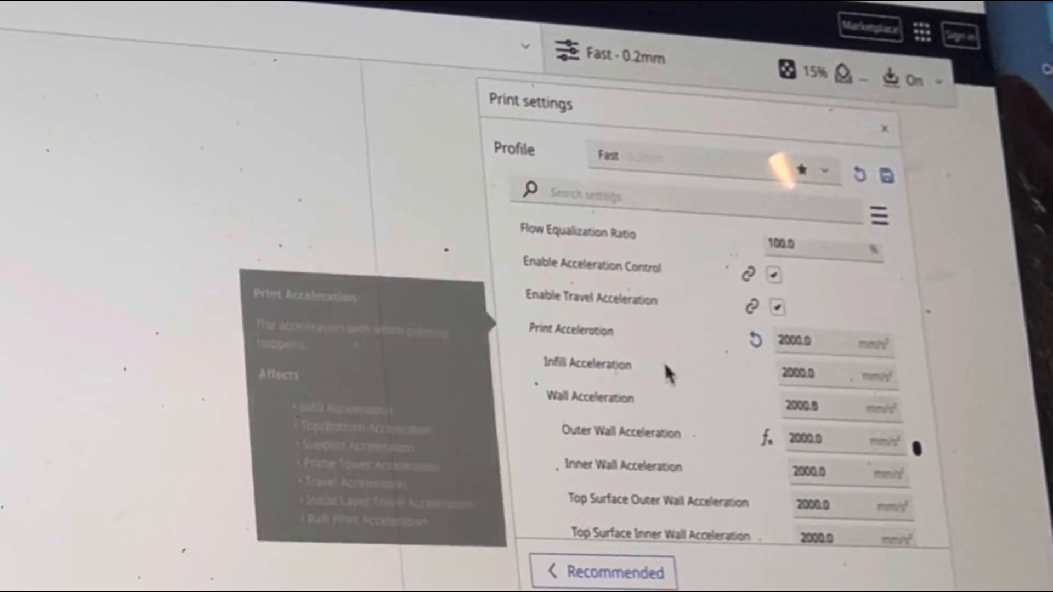
{"action": "scroll", "scroll_direction": "down", "scroll_amount": 3}
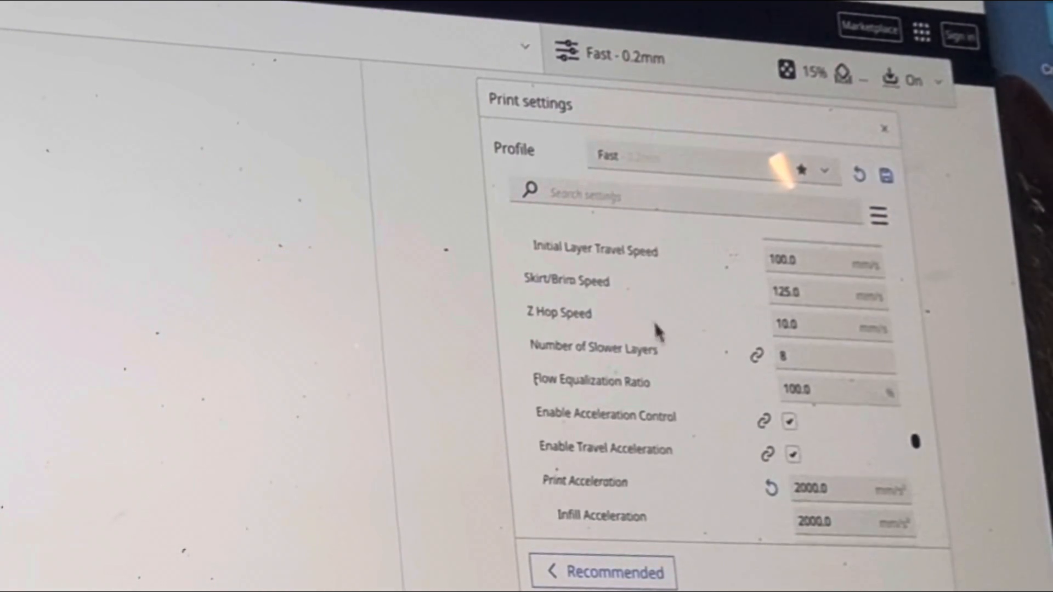
Step: Set Travel Speed in the Fast profile's Speed section to 500 mm/s
{"action": "scroll", "scroll_direction": "down", "scroll_amount": 3}
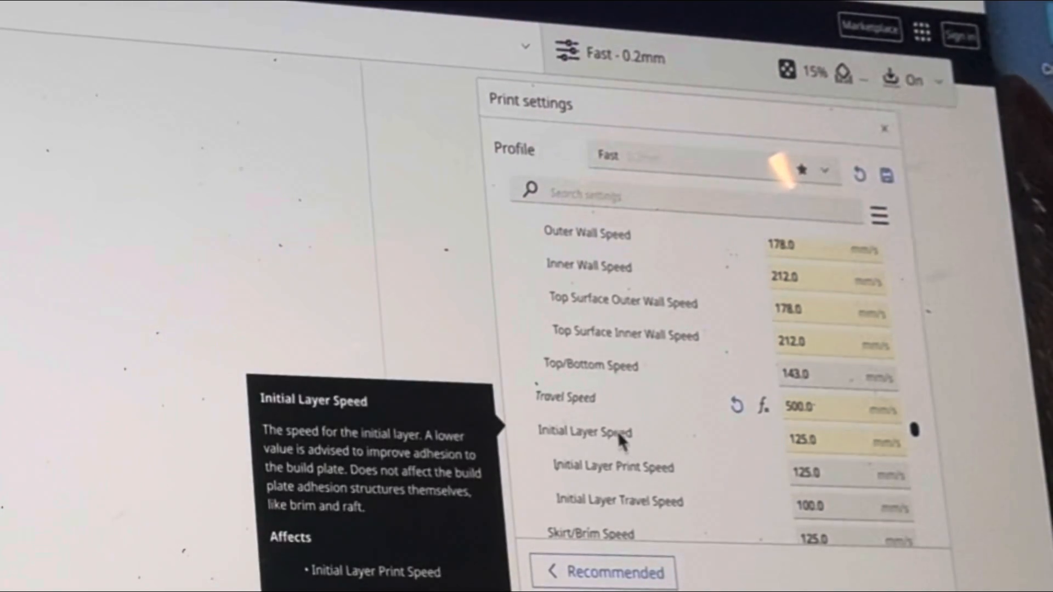
{"action": "scroll", "scroll_direction": "down", "scroll_amount": 3}
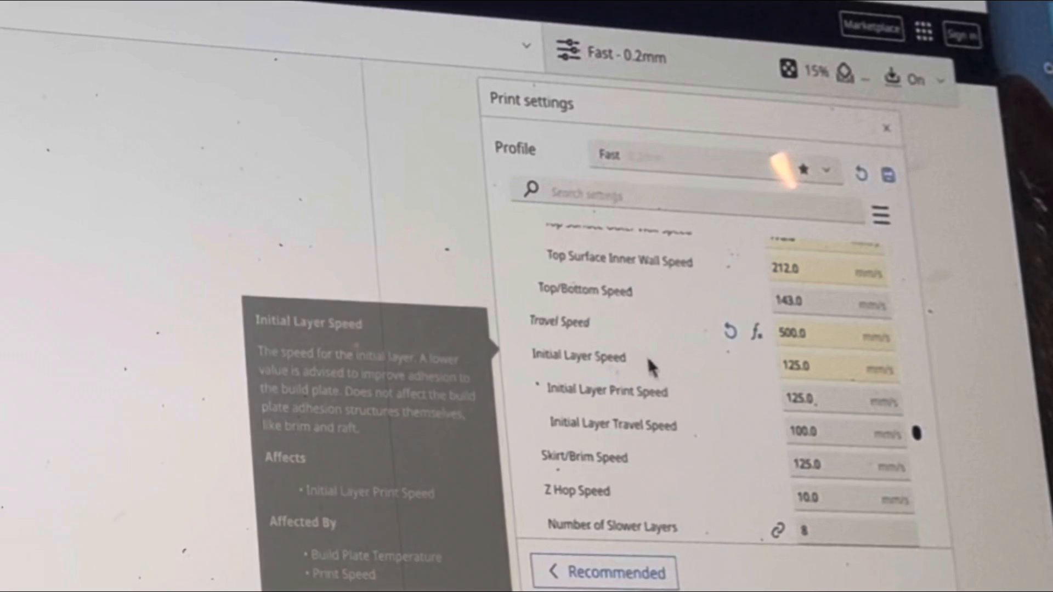
{"action": "scroll", "scroll_direction": "down", "scroll_amount": 3}
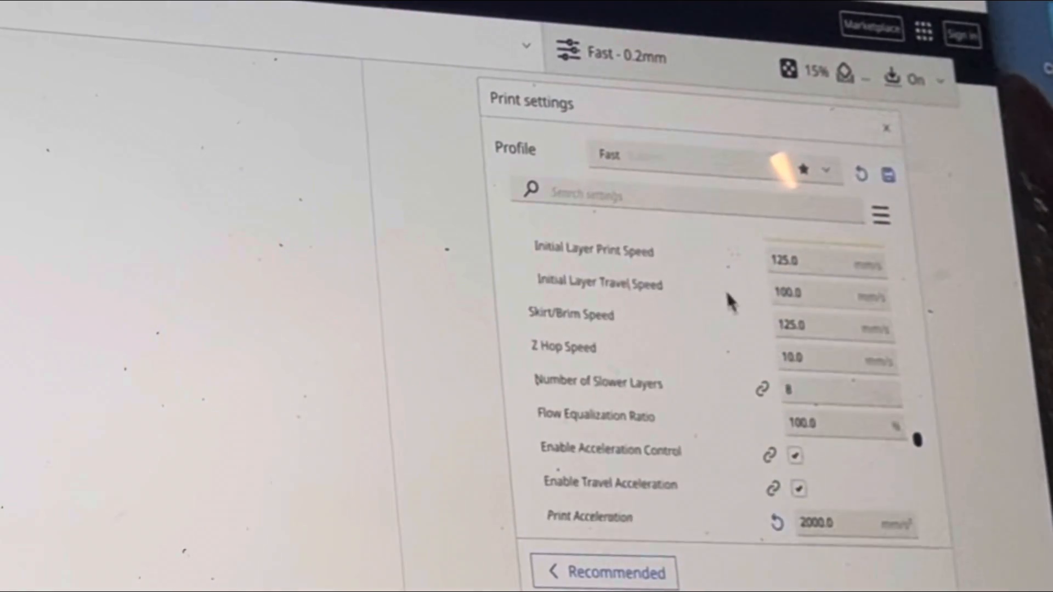
{"action": "scroll", "scroll_direction": "down", "scroll_amount": 3}
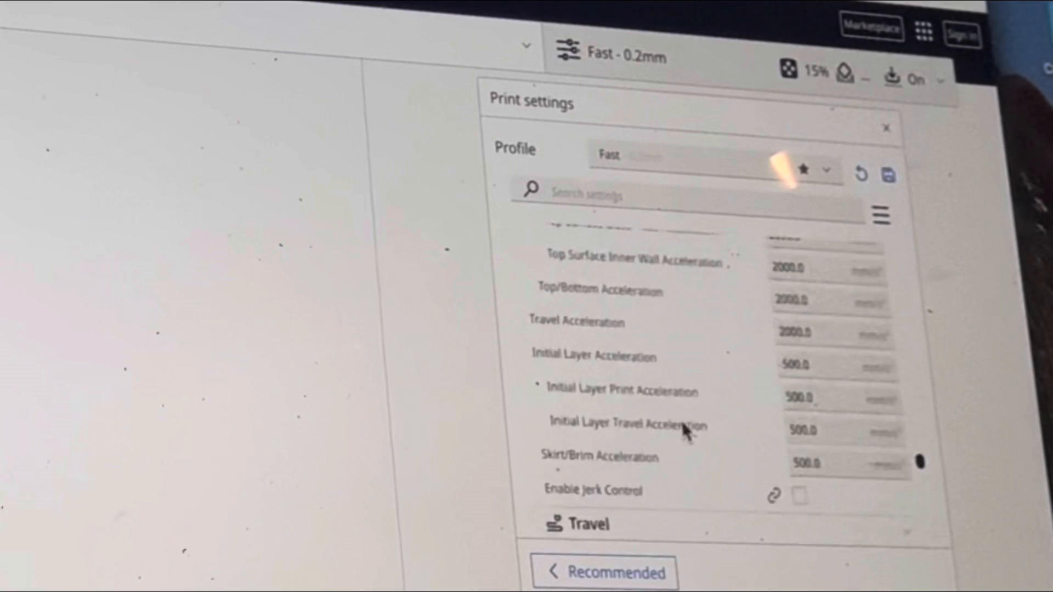
{"action": "scroll", "scroll_direction": "down", "scroll_amount": 3}
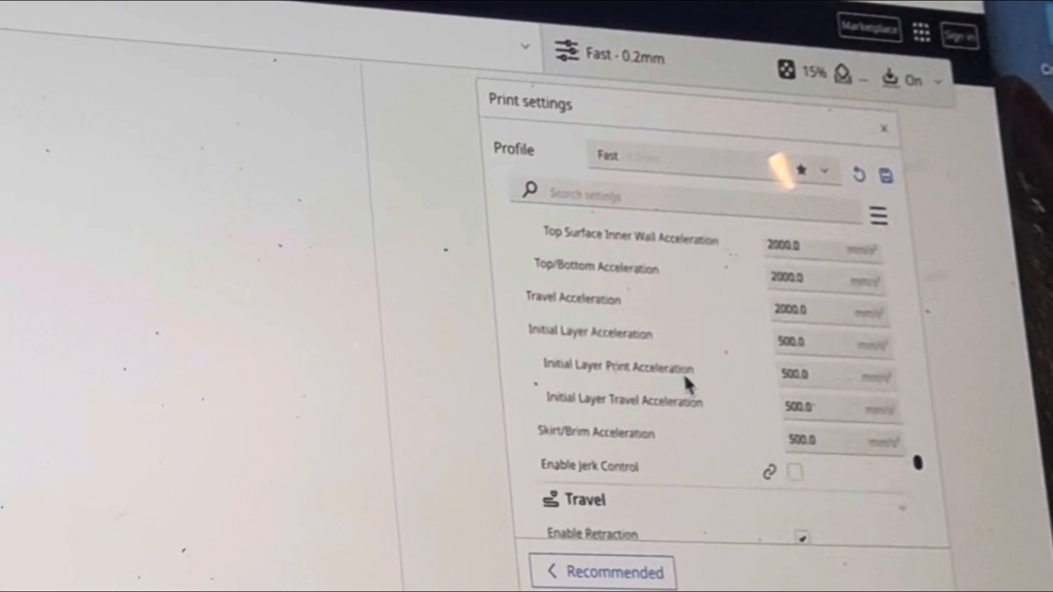
{"action": "scroll", "scroll_direction": "down", "scroll_amount": 3}
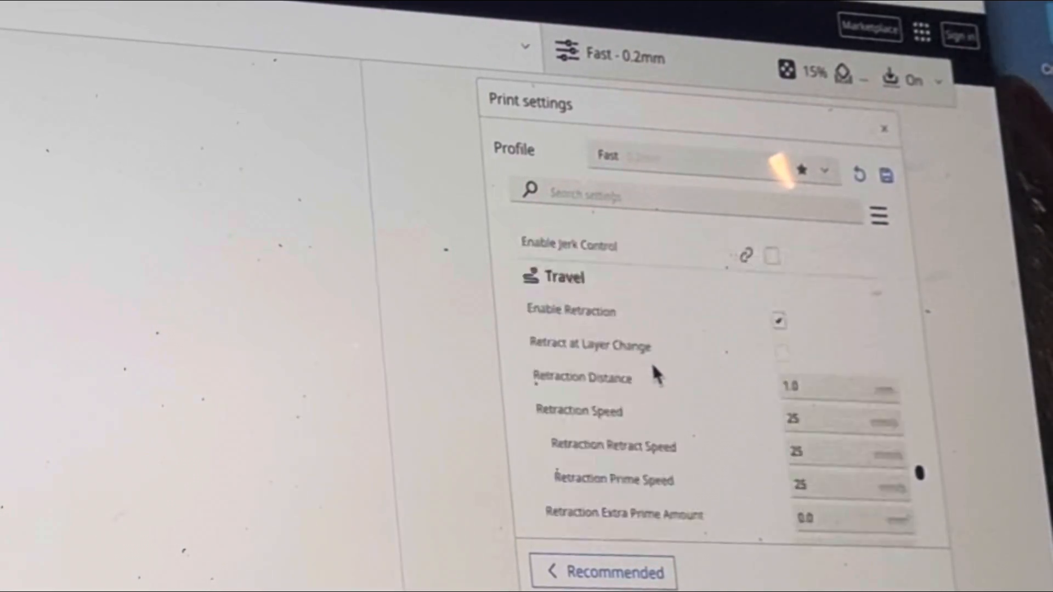
{"action": "scroll", "scroll_direction": "down", "scroll_amount": 3}
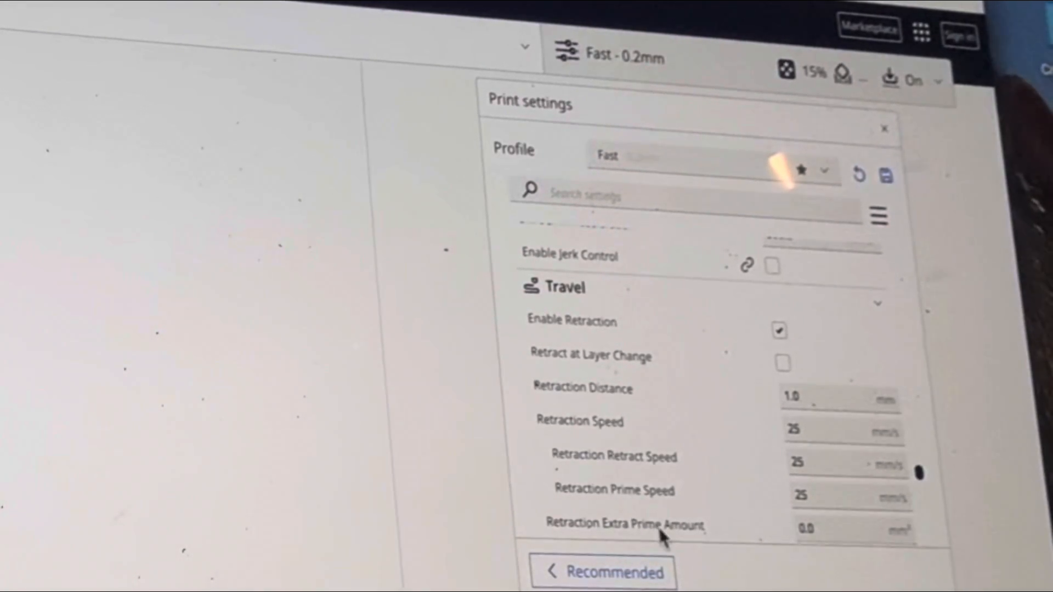
Step: Enable Z Hop When Retracted in the Travel section with a 0.4 mm Z Hop Height
{"action": "scroll", "scroll_direction": "down", "scroll_amount": 3}
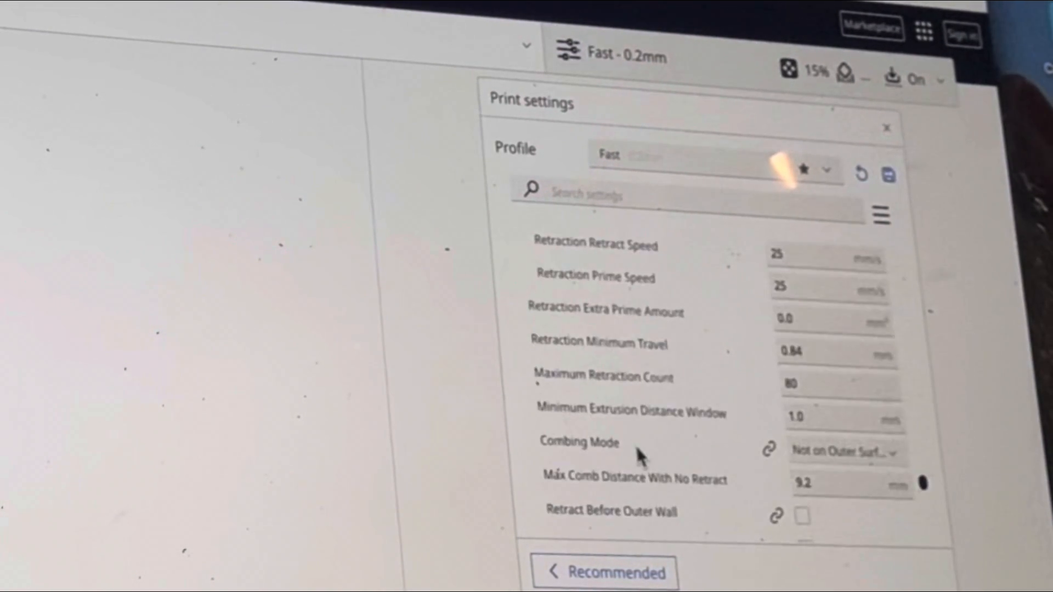
{"action": "scroll", "scroll_direction": "down", "scroll_amount": 3}
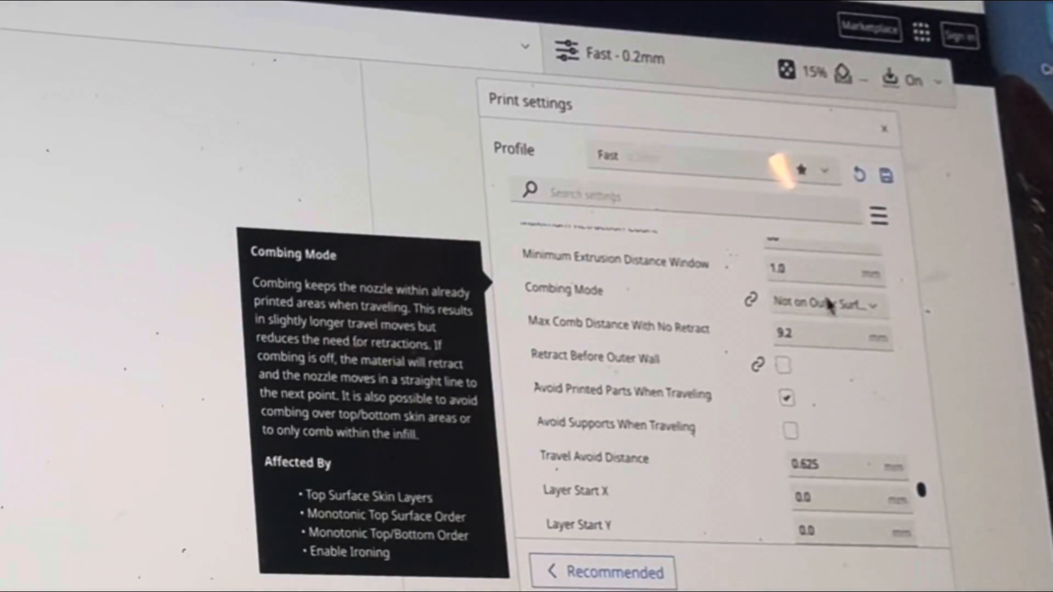
{"action": "left_click", "coordinate": [825, 303]}
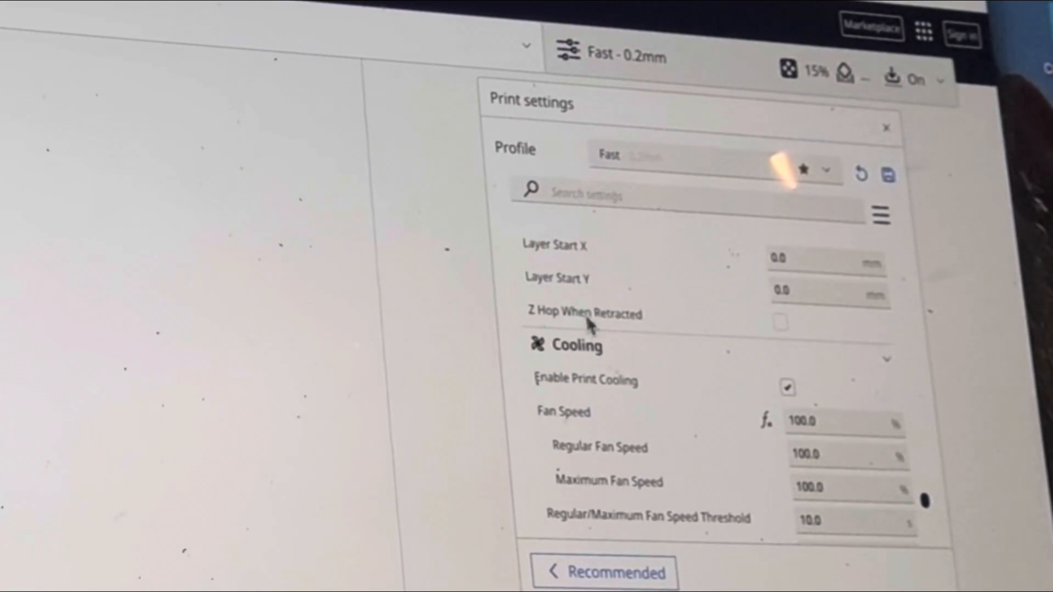
{"action": "left_click", "coordinate": [780, 323]}
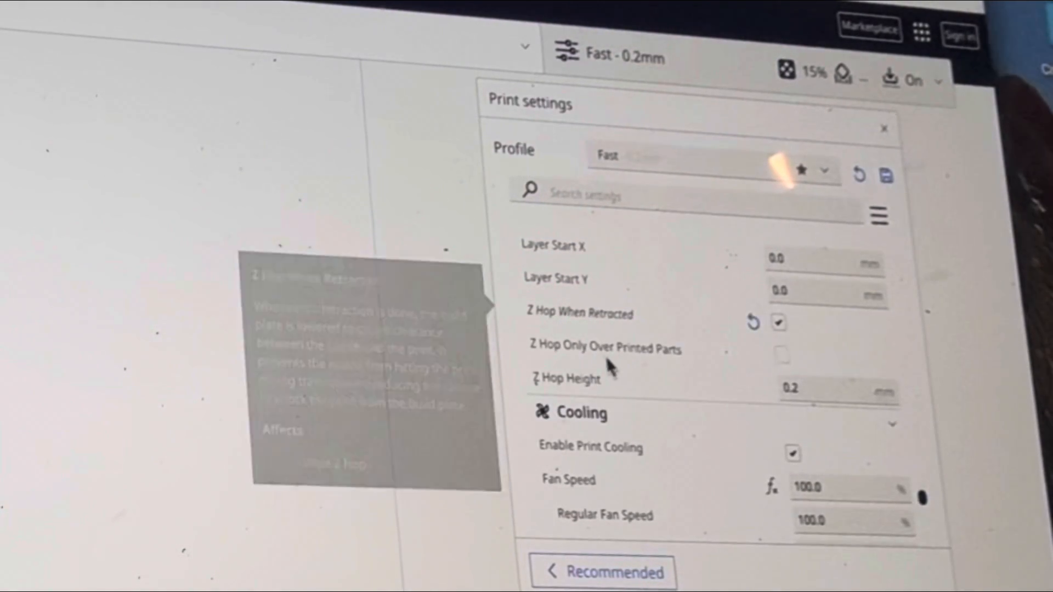
{"action": "left_click", "coordinate": [826, 389]}
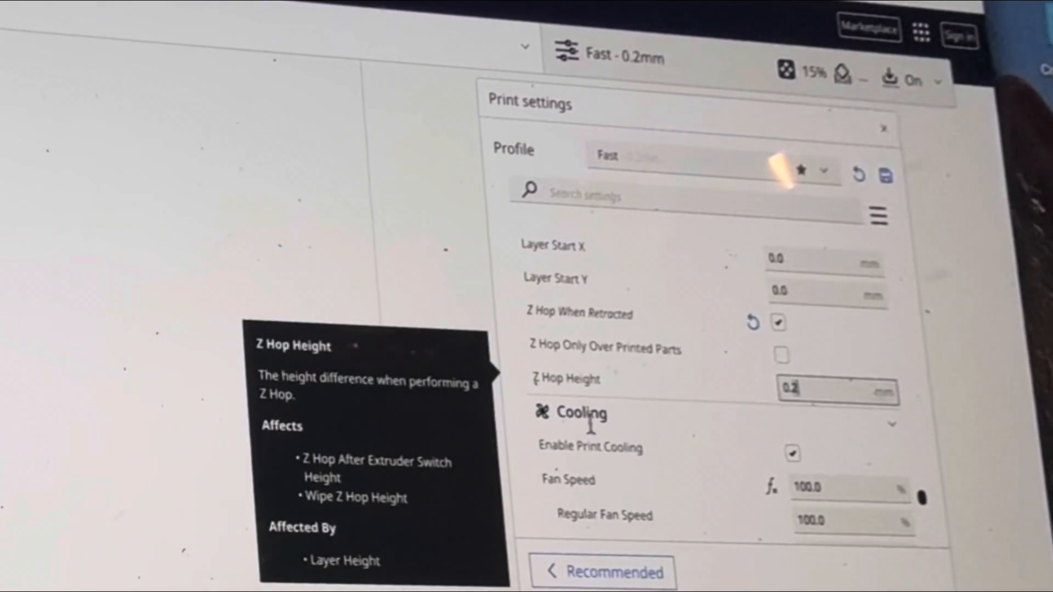
{"action": "mouse_move", "coordinate": [638, 185]}
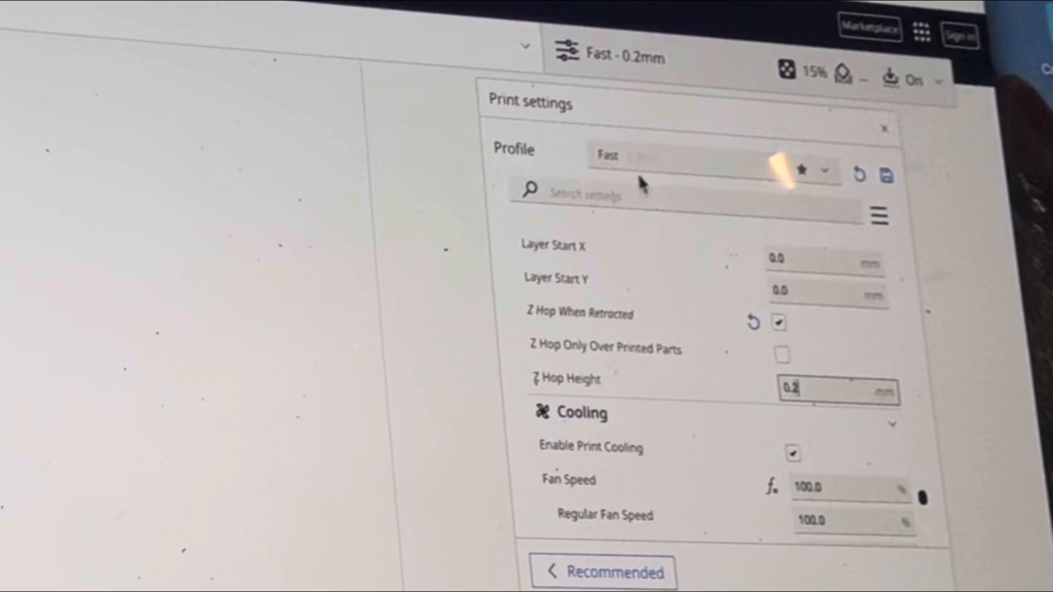
{"action": "mouse_move", "coordinate": [816, 380]}
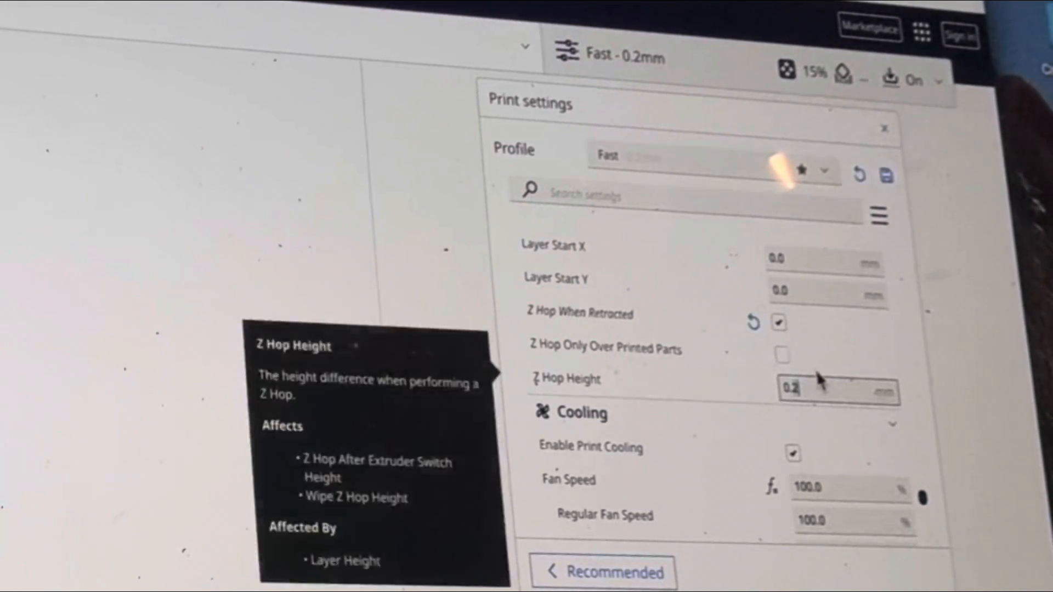
{"action": "type", "text": "0.5"}
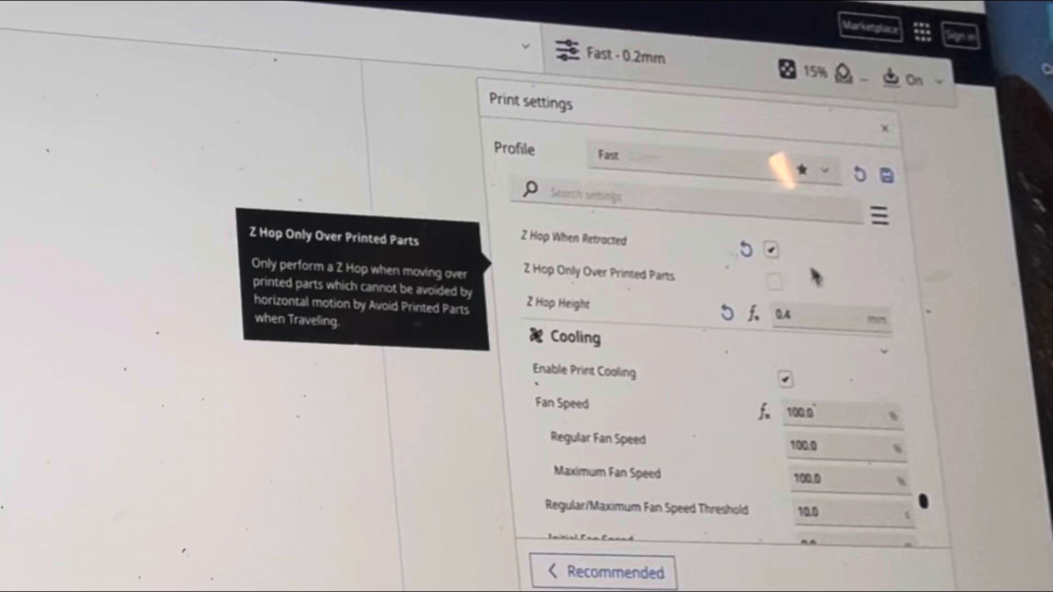
{"action": "left_click", "coordinate": [775, 282]}
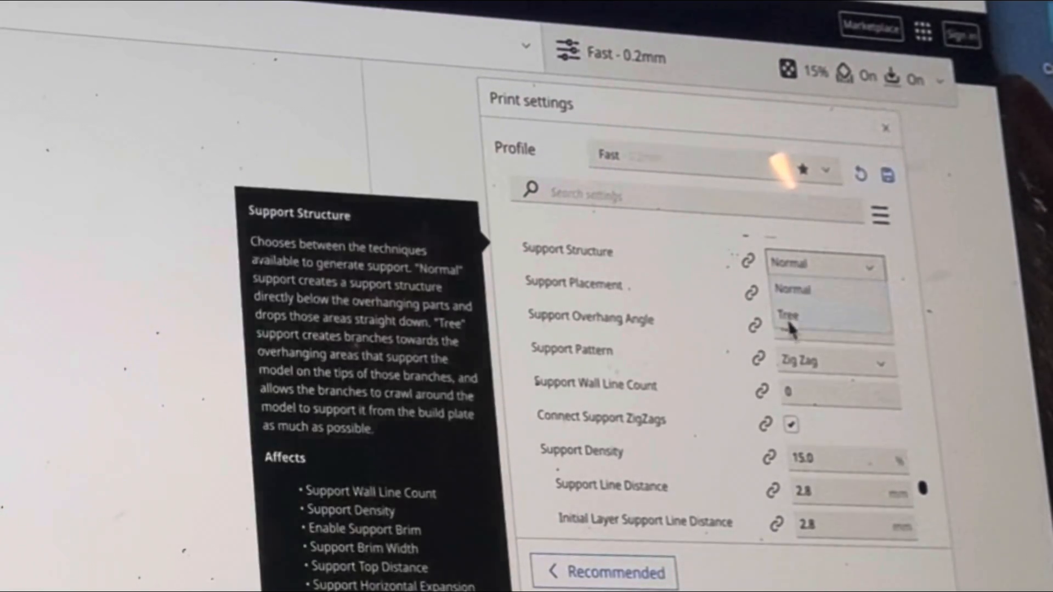
{"action": "left_click", "coordinate": [787, 314]}
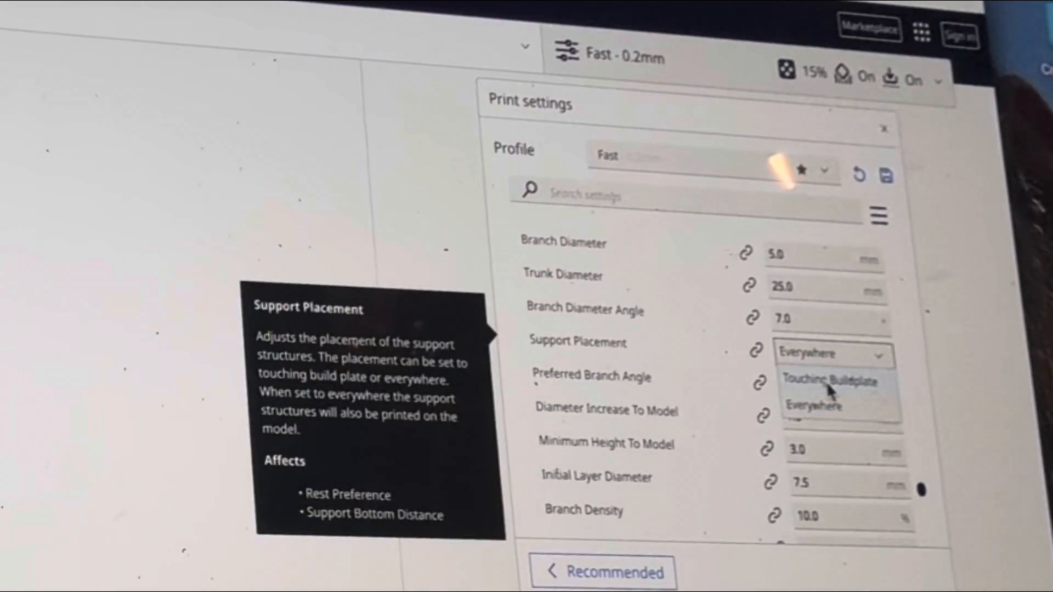
{"action": "left_click", "coordinate": [832, 381]}
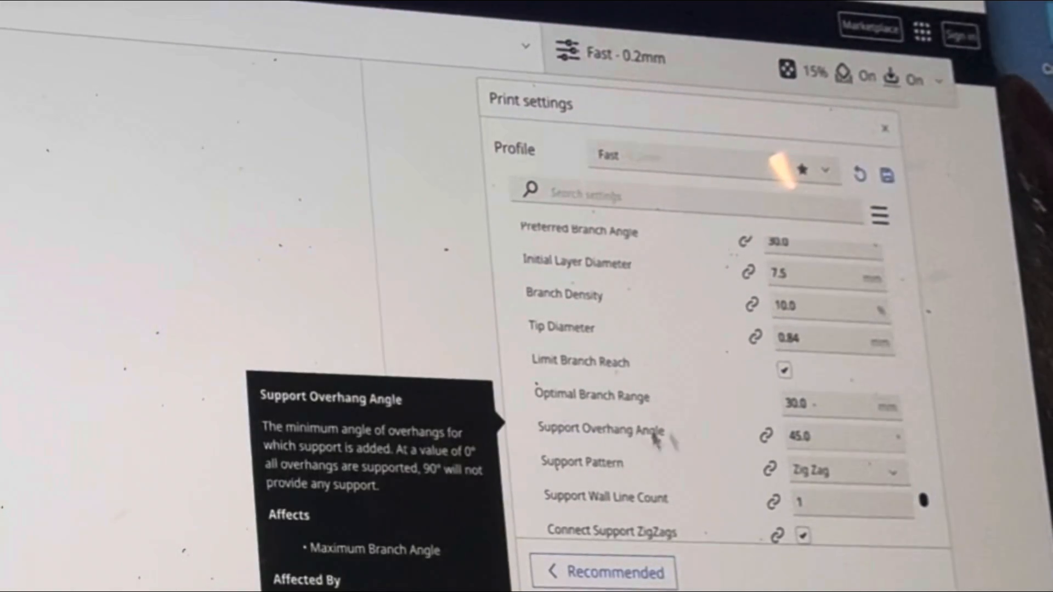
{"action": "left_click", "coordinate": [843, 437]}
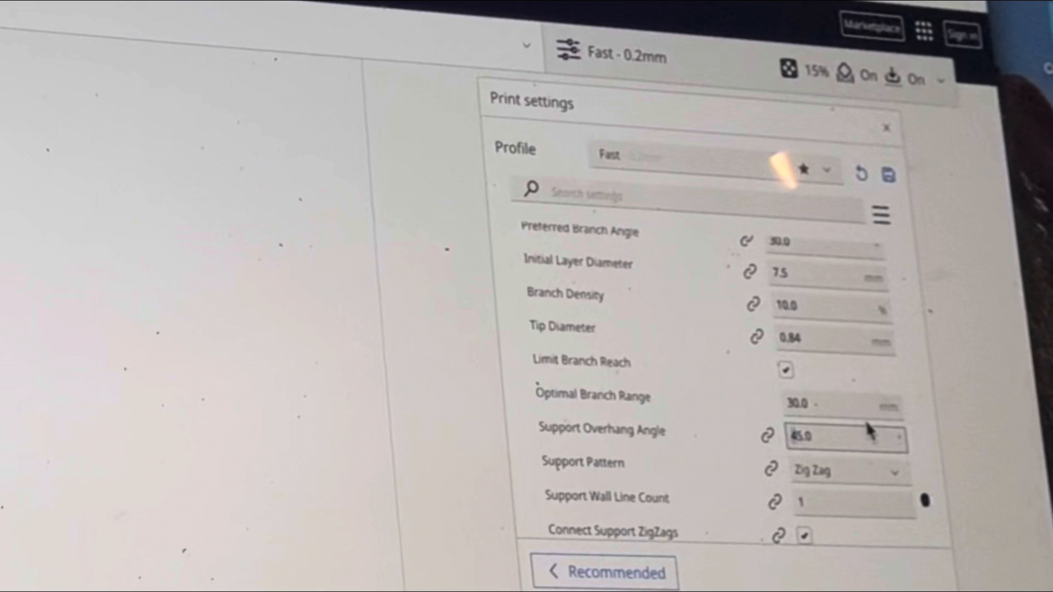
{"action": "type", "text": "95.0"}
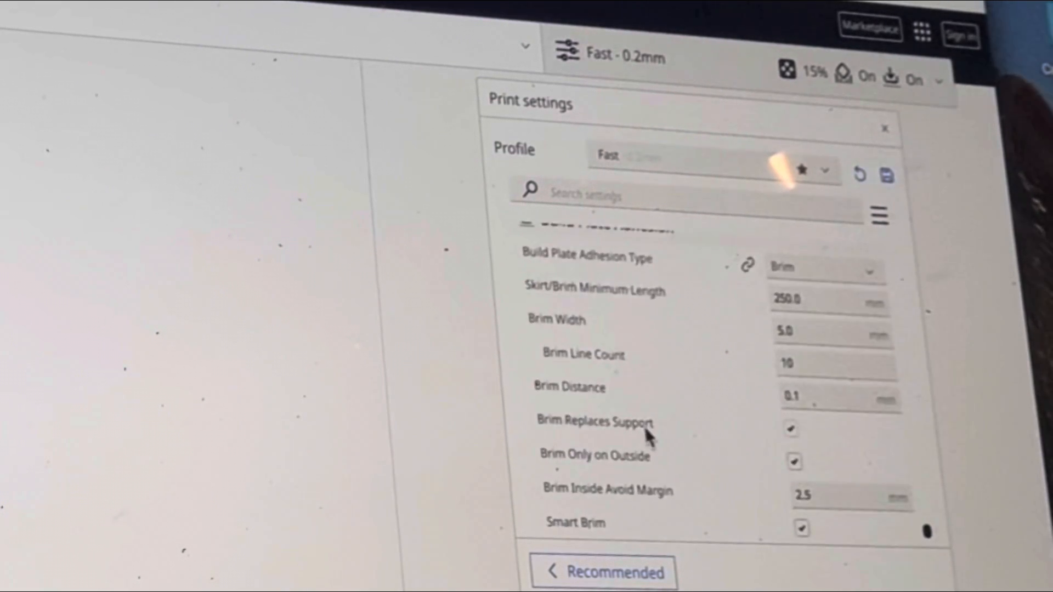
{"action": "scroll", "scroll_direction": "down", "scroll_amount": 3}
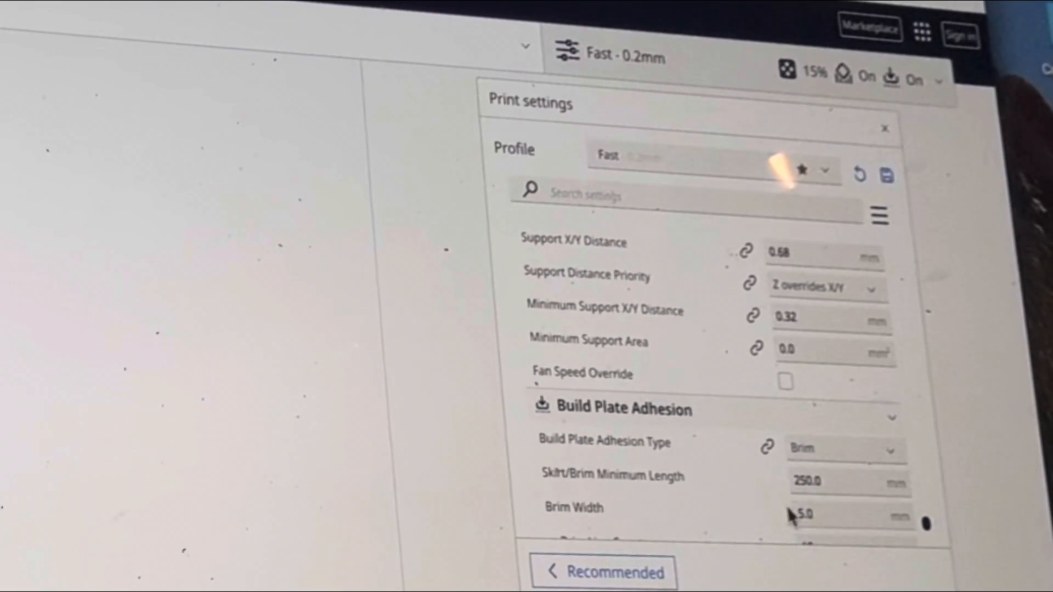
{"action": "scroll", "scroll_direction": "down", "scroll_amount": 3}
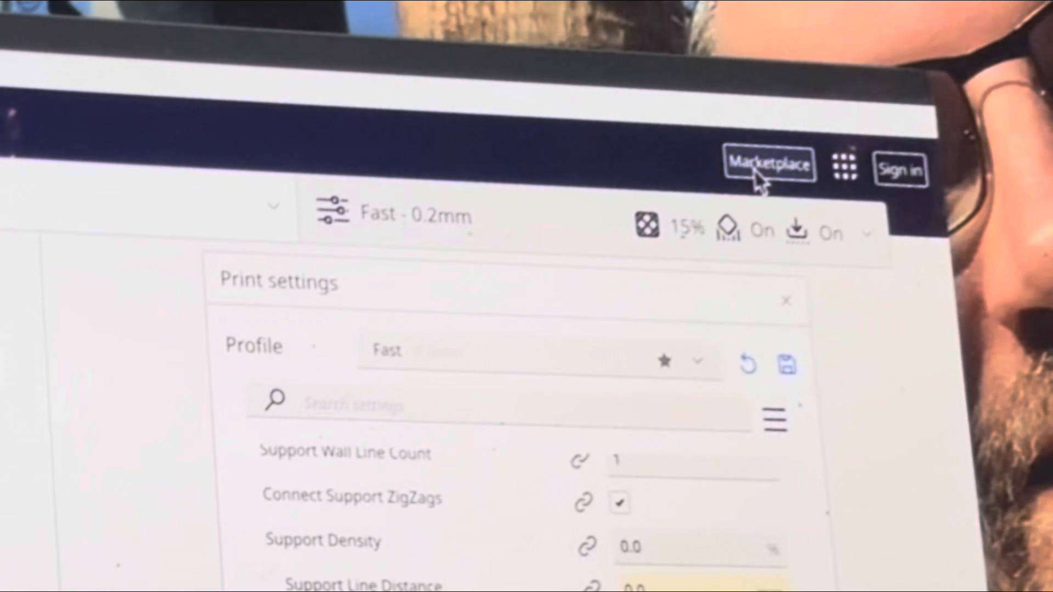
Step: Search the Marketplace for calibration plugins and install Calibration Shapes and AutoTowers Generator
{"action": "left_click", "coordinate": [769, 165]}
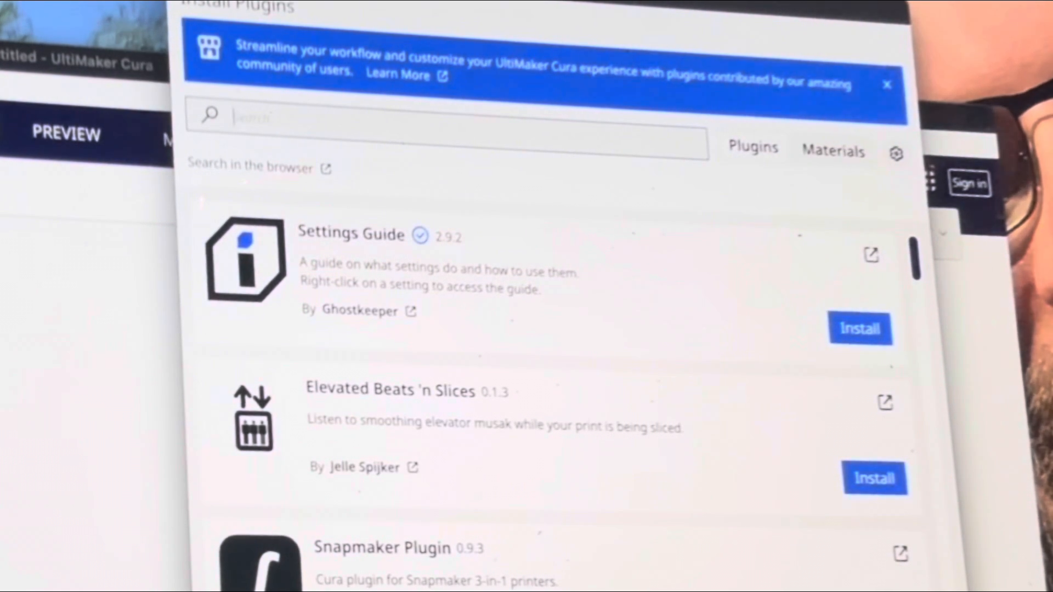
{"action": "mouse_move", "coordinate": [255, 544]}
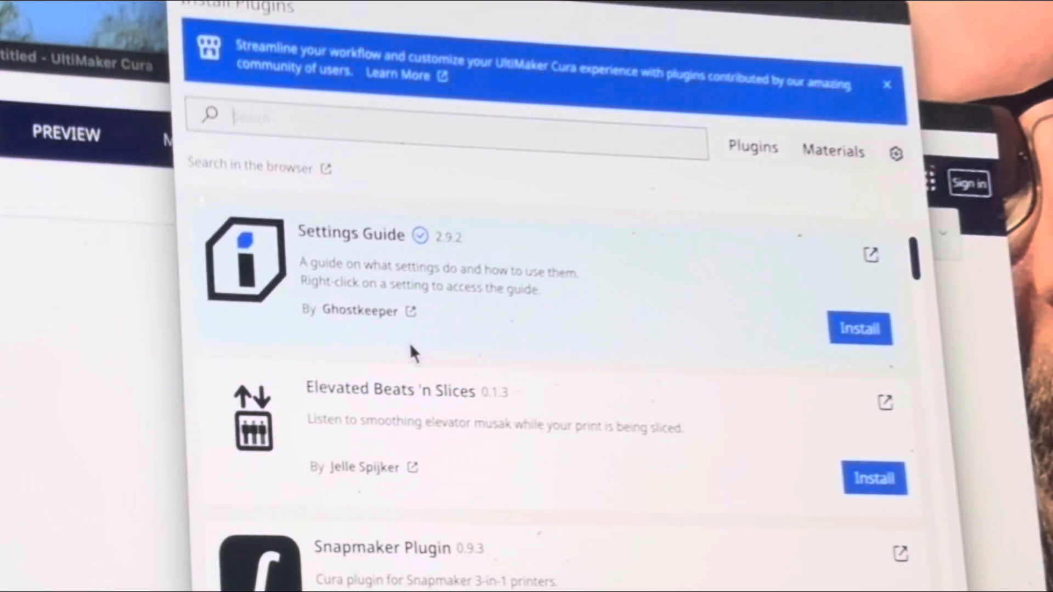
{"action": "type", "text": "co"}
{"action": "type", "text": "calib"}
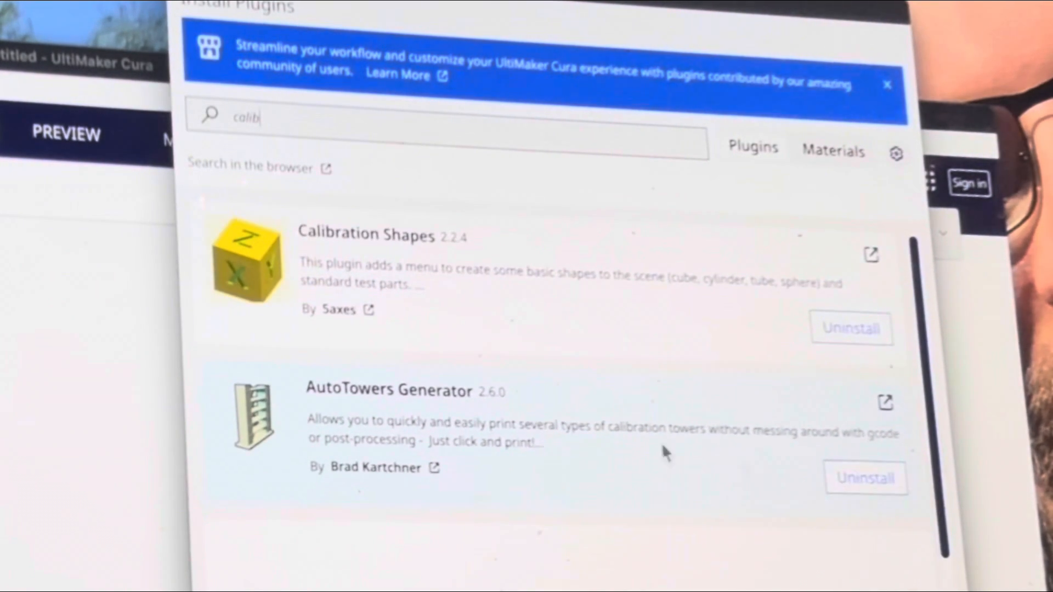
{"action": "mouse_move", "coordinate": [933, 490]}
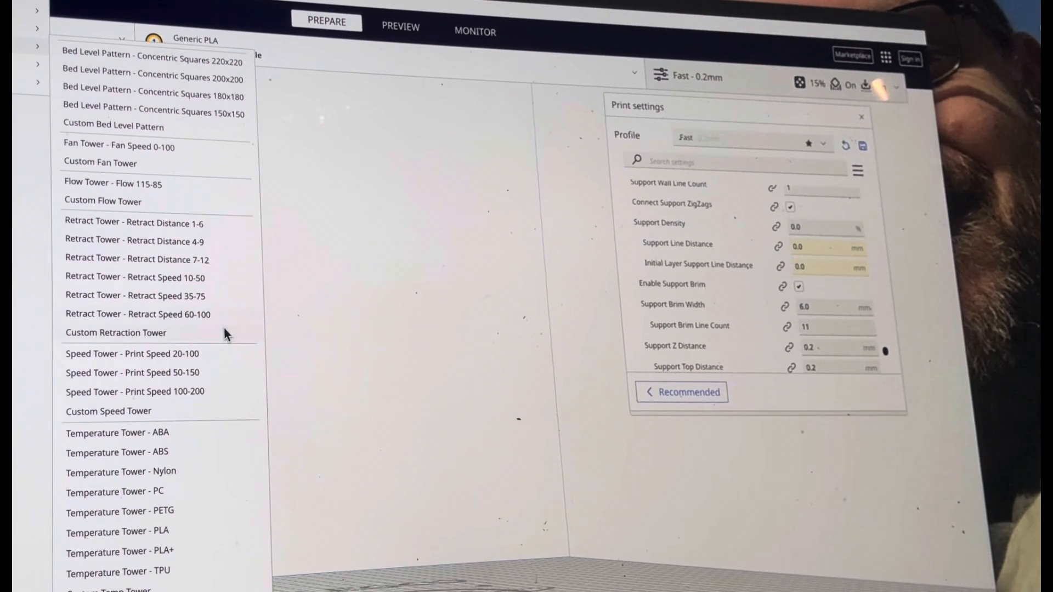
{"action": "mouse_move", "coordinate": [171, 231]}
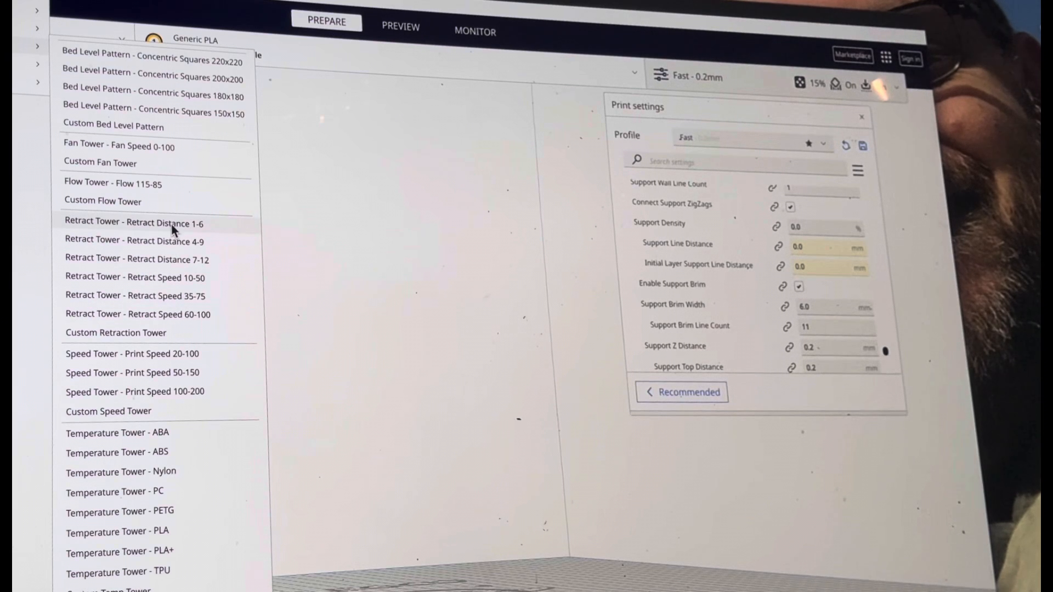
{"action": "mouse_move", "coordinate": [148, 361]}
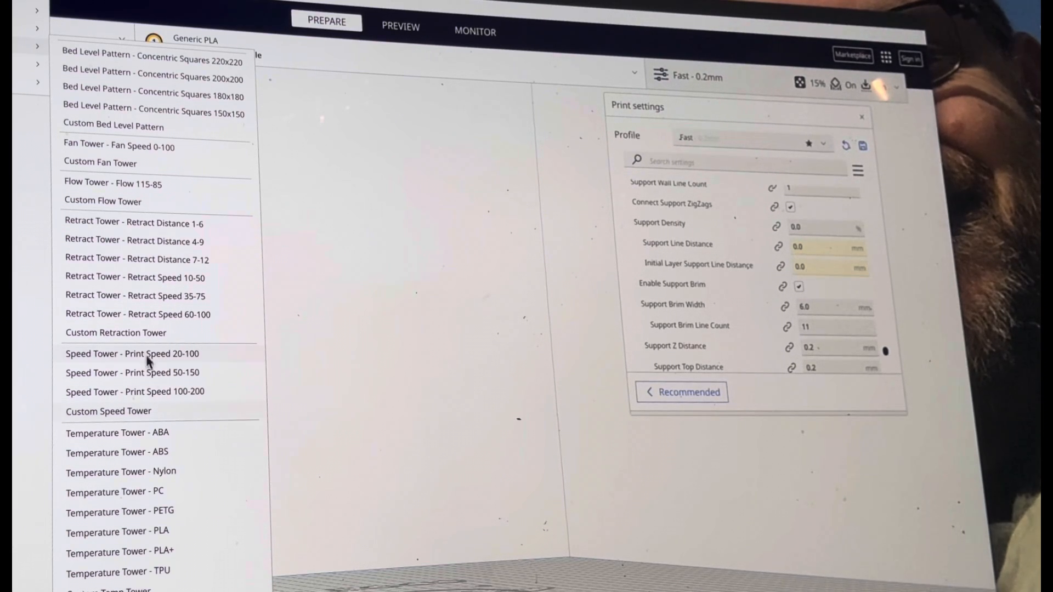
{"action": "mouse_move", "coordinate": [155, 513]}
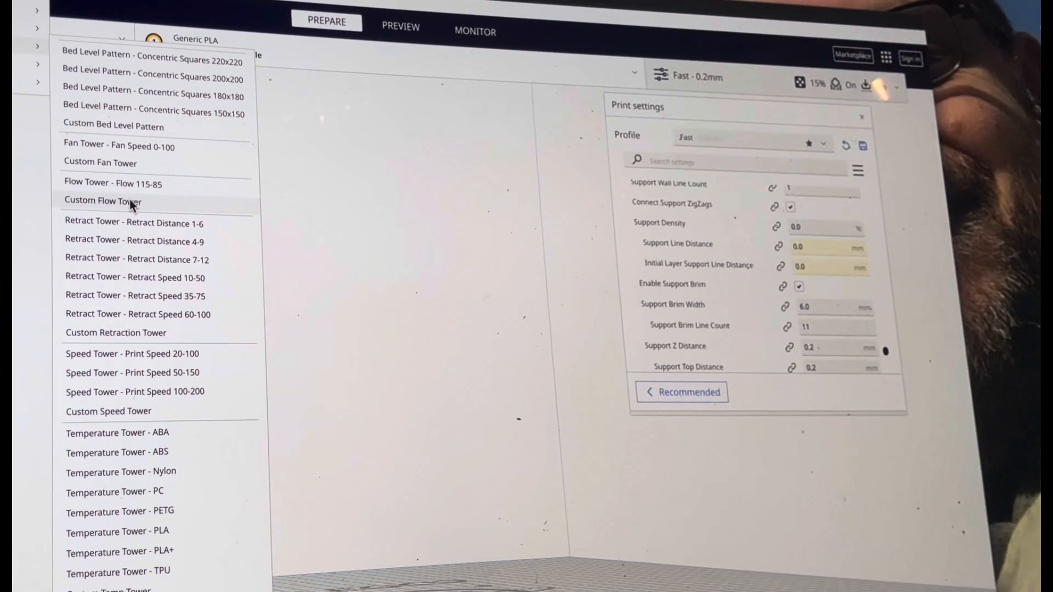
{"action": "mouse_move", "coordinate": [206, 532]}
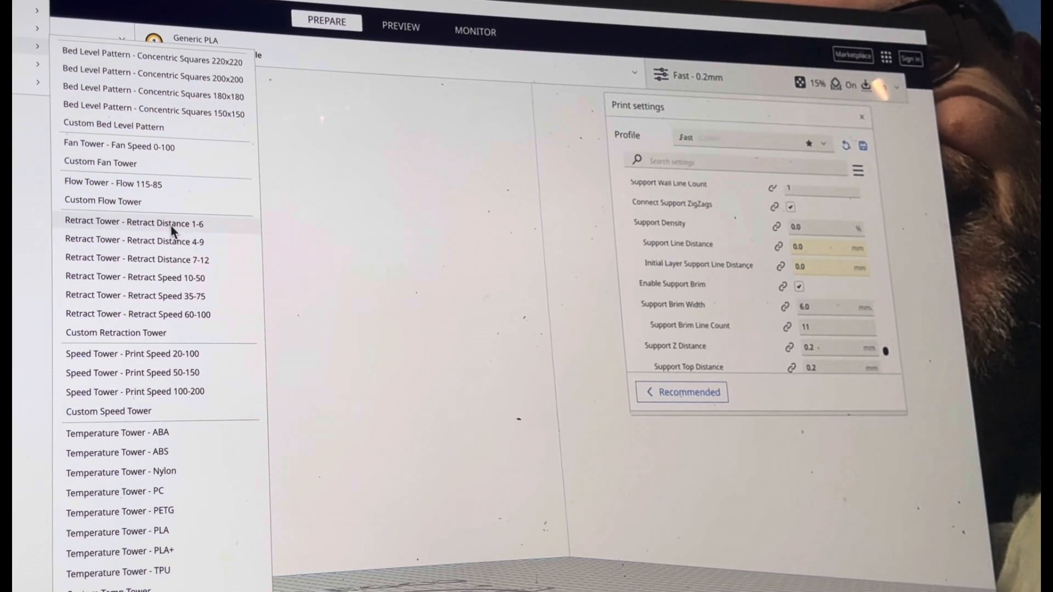
{"action": "mouse_move", "coordinate": [242, 254]}
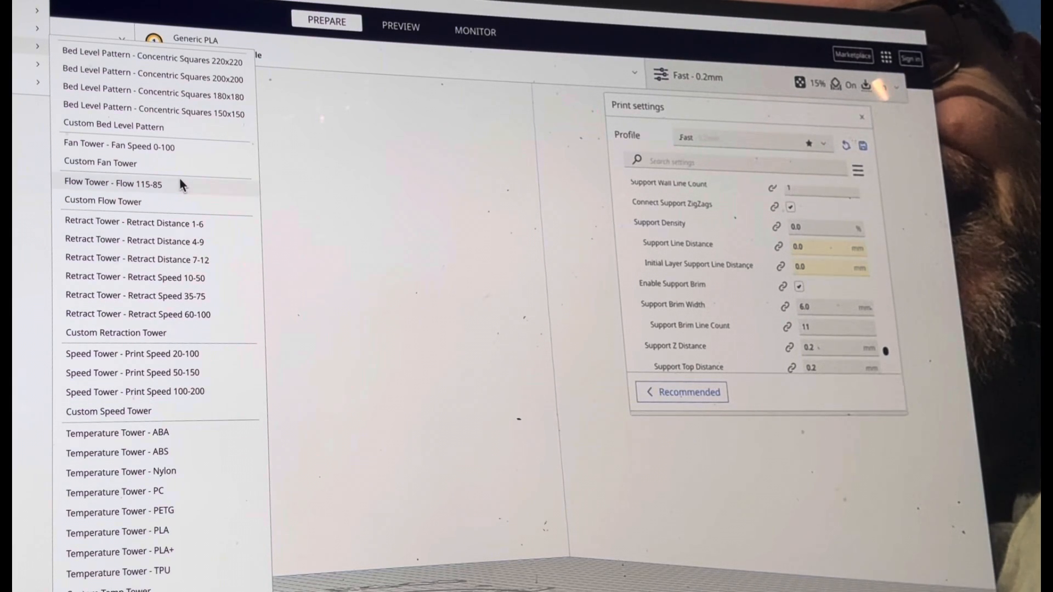
{"action": "mouse_move", "coordinate": [173, 102]}
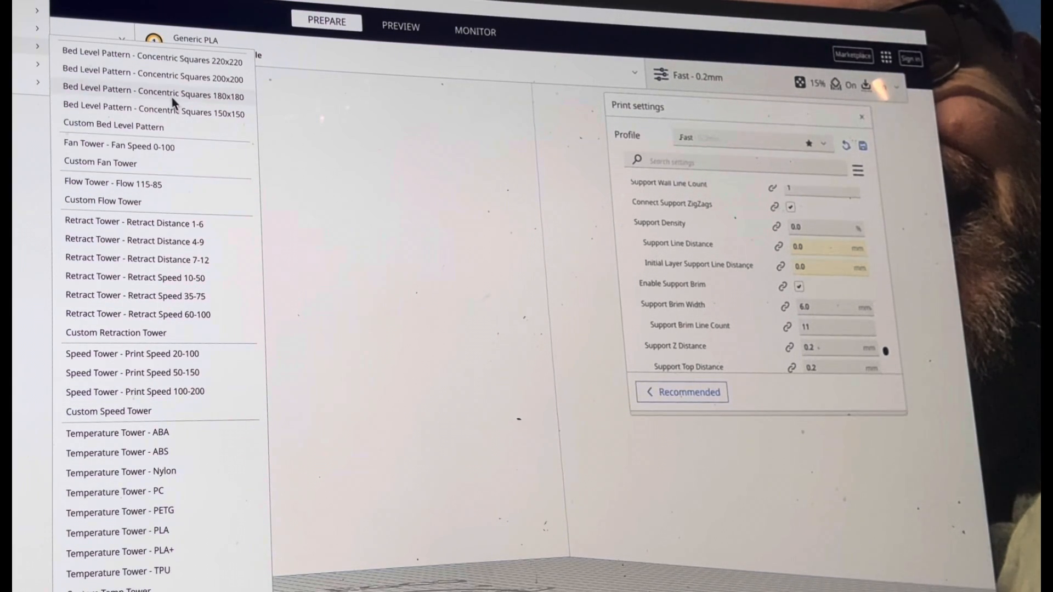
{"action": "mouse_move", "coordinate": [208, 131]}
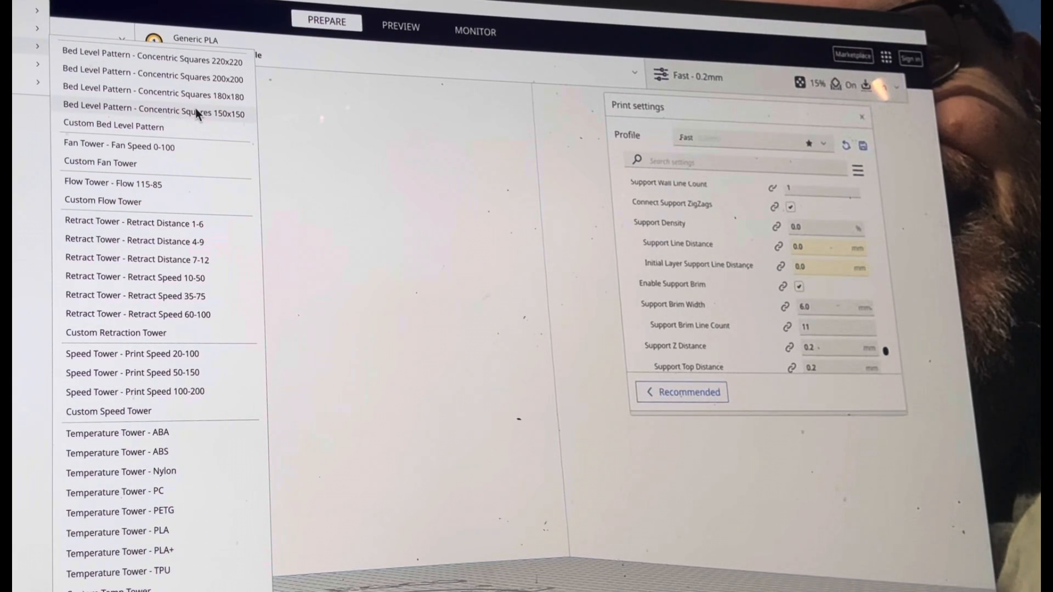
{"action": "mouse_move", "coordinate": [153, 260]}
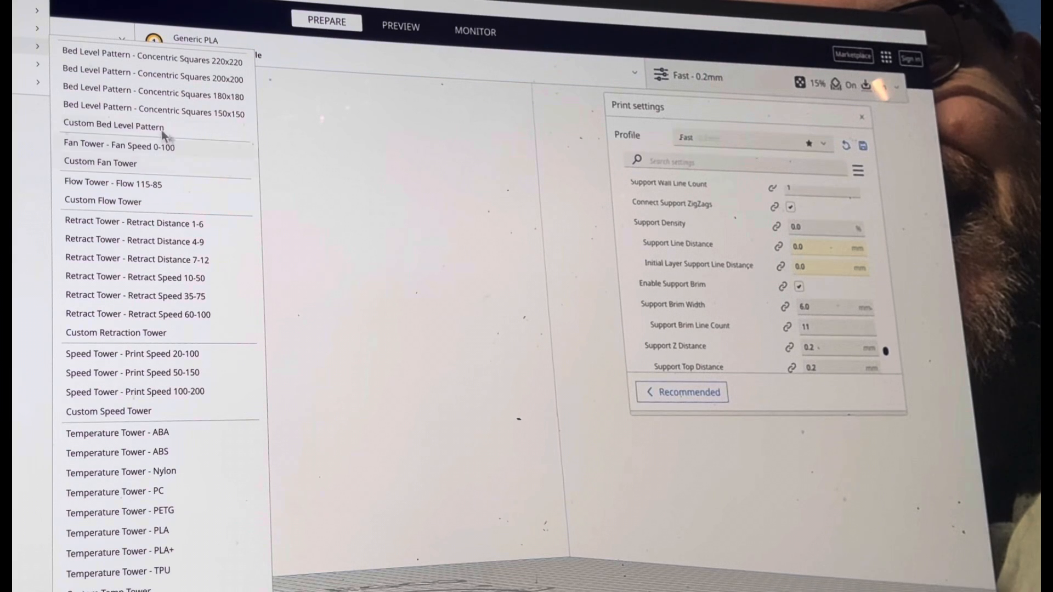
{"action": "mouse_move", "coordinate": [141, 222]}
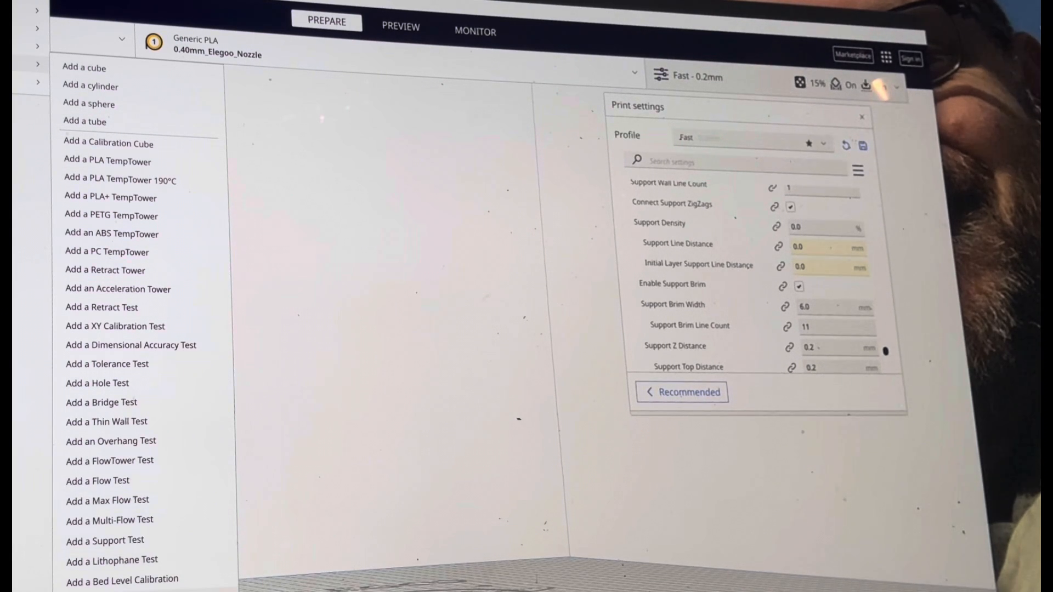
{"action": "mouse_move", "coordinate": [131, 308]}
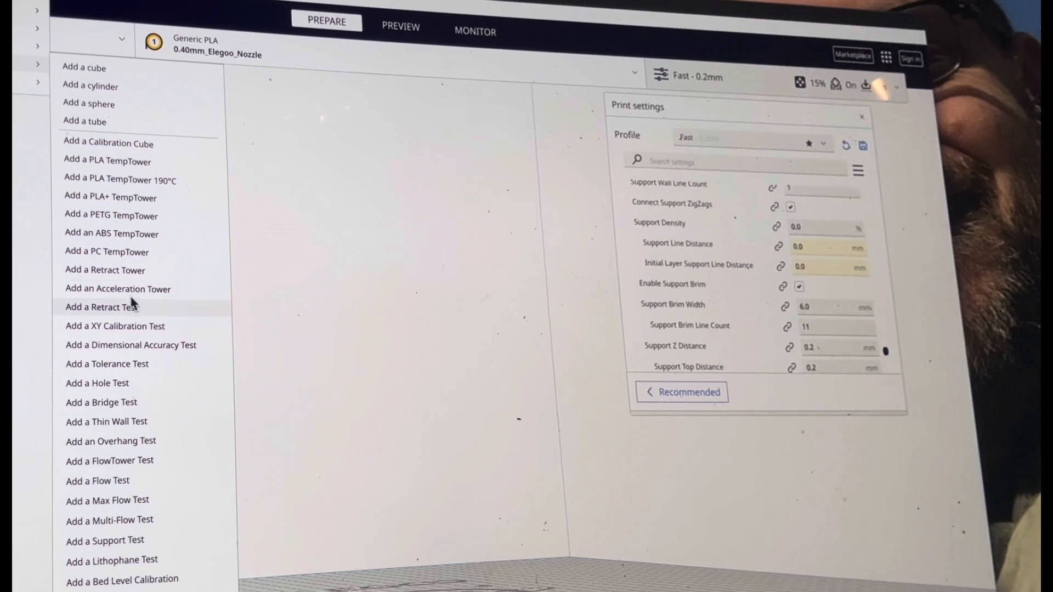
{"action": "mouse_move", "coordinate": [138, 410]}
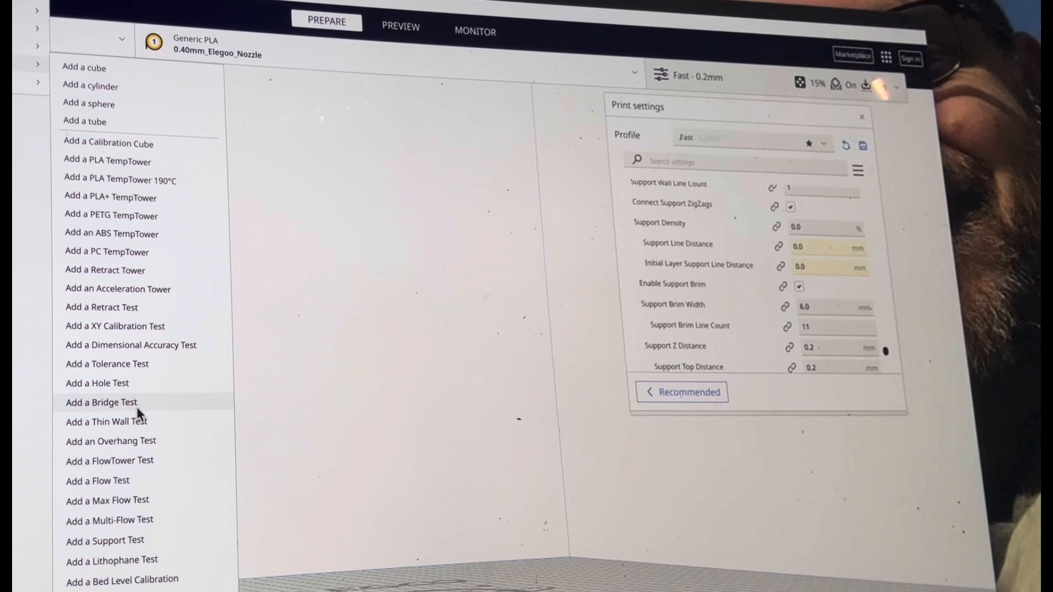
{"action": "mouse_move", "coordinate": [564, 401]}
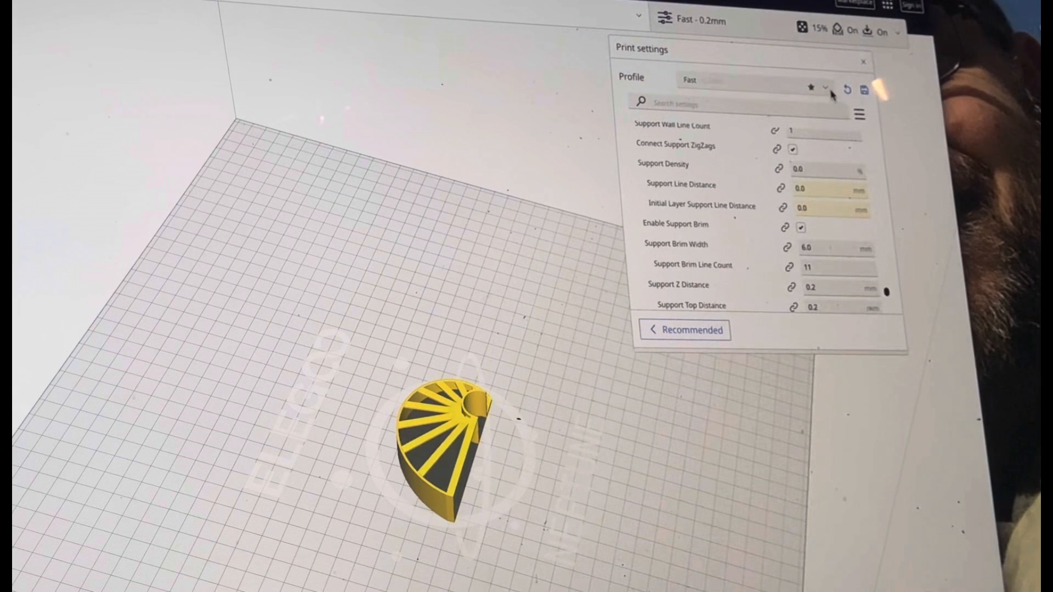
Step: Switch to the custom 'Normal Test - .2' profile and resolve the customized-settings prompt
{"action": "left_click", "coordinate": [826, 88]}
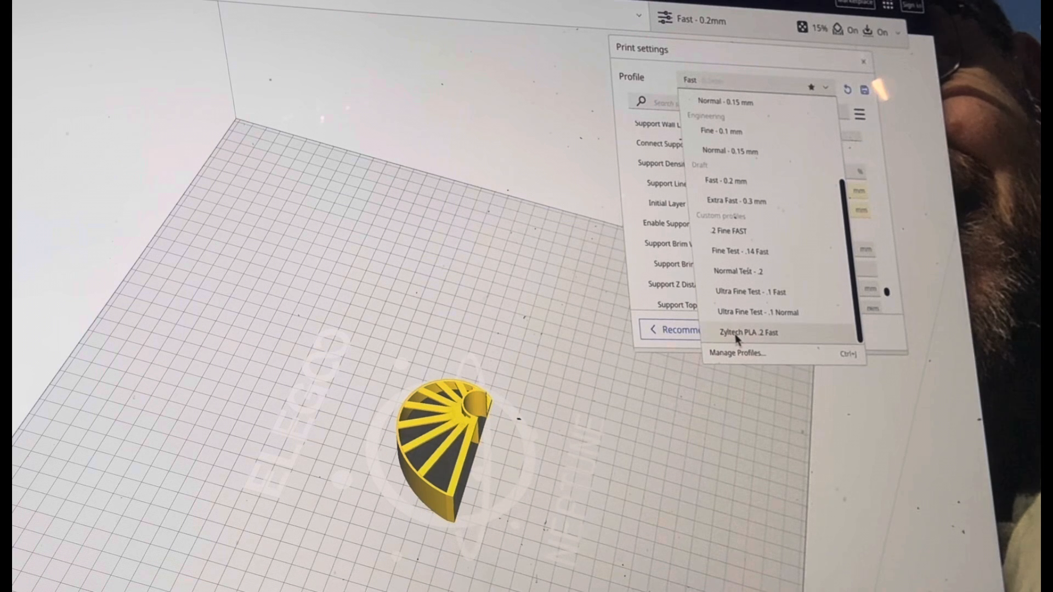
{"action": "mouse_move", "coordinate": [779, 335]}
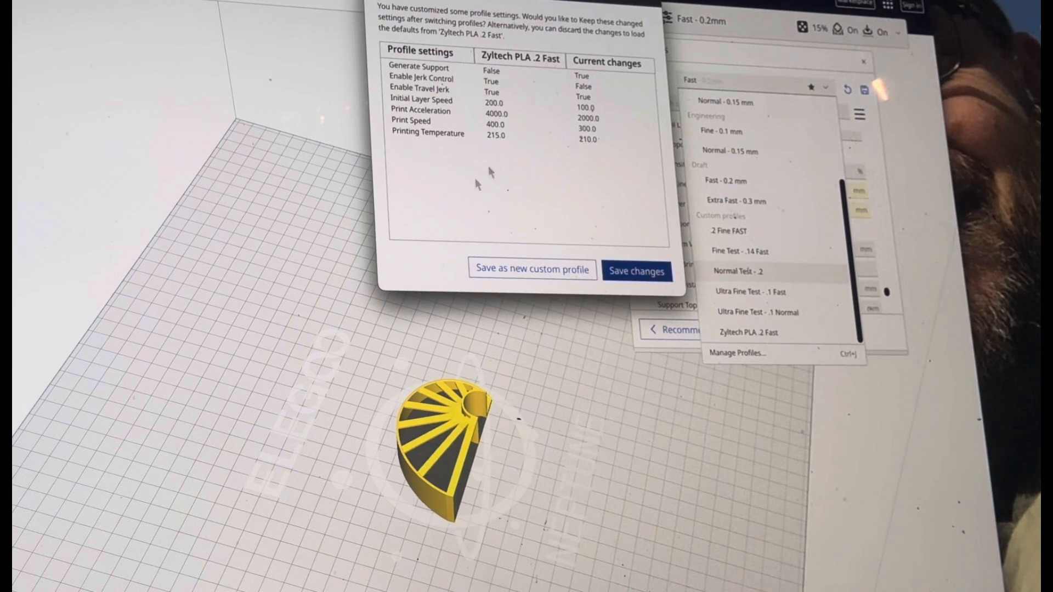
{"action": "mouse_move", "coordinate": [591, 80]}
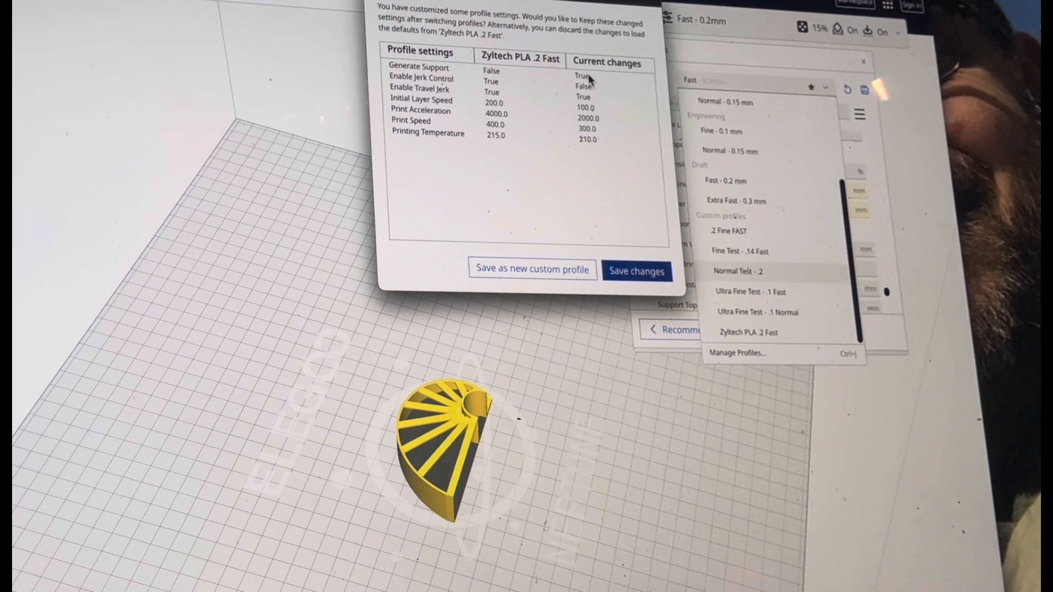
{"action": "left_click", "coordinate": [739, 271]}
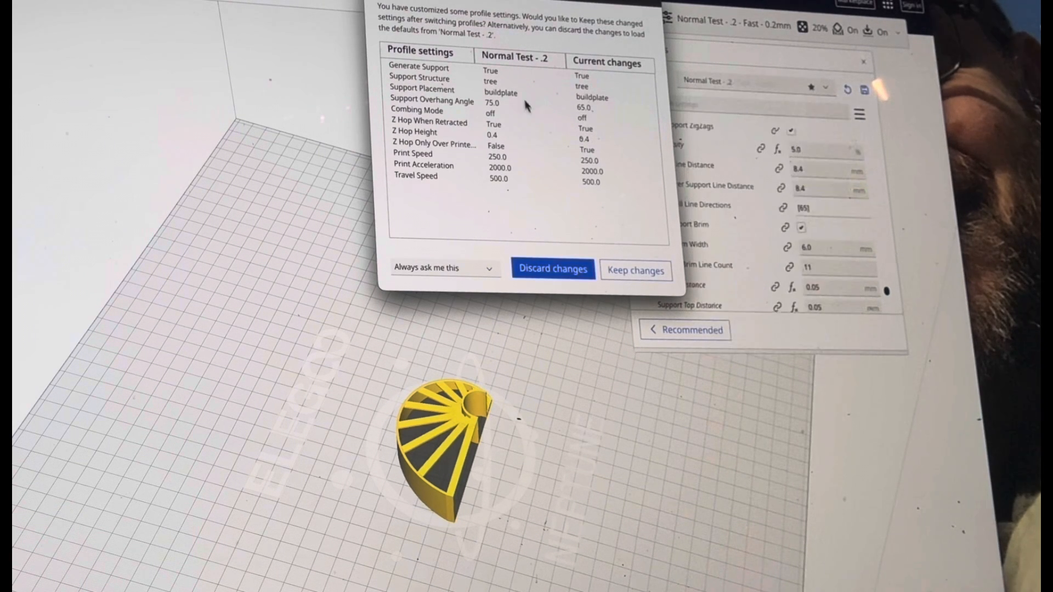
{"action": "mouse_move", "coordinate": [527, 111]}
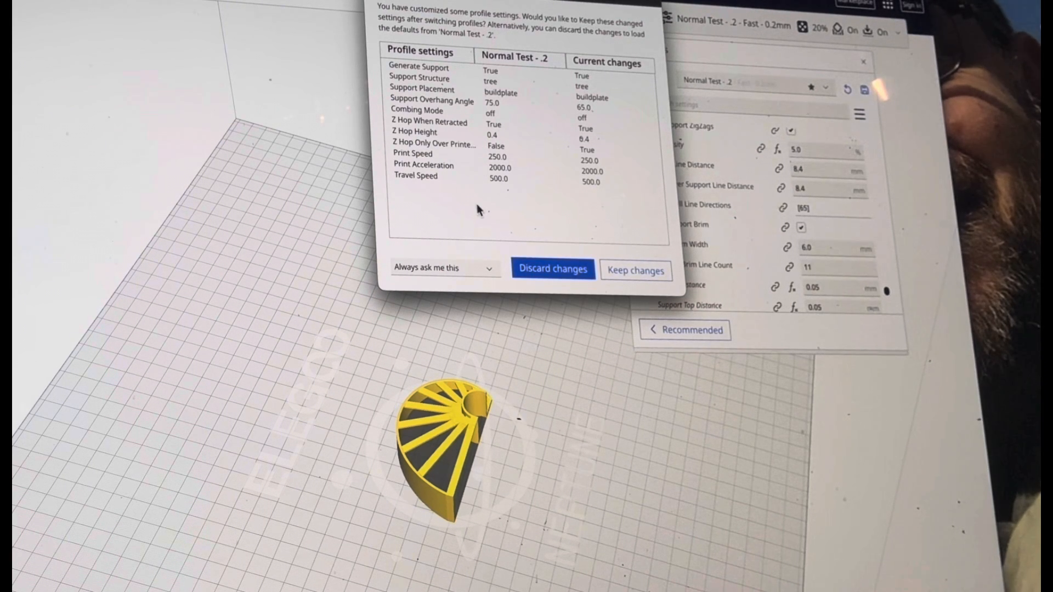
{"action": "mouse_move", "coordinate": [592, 292]}
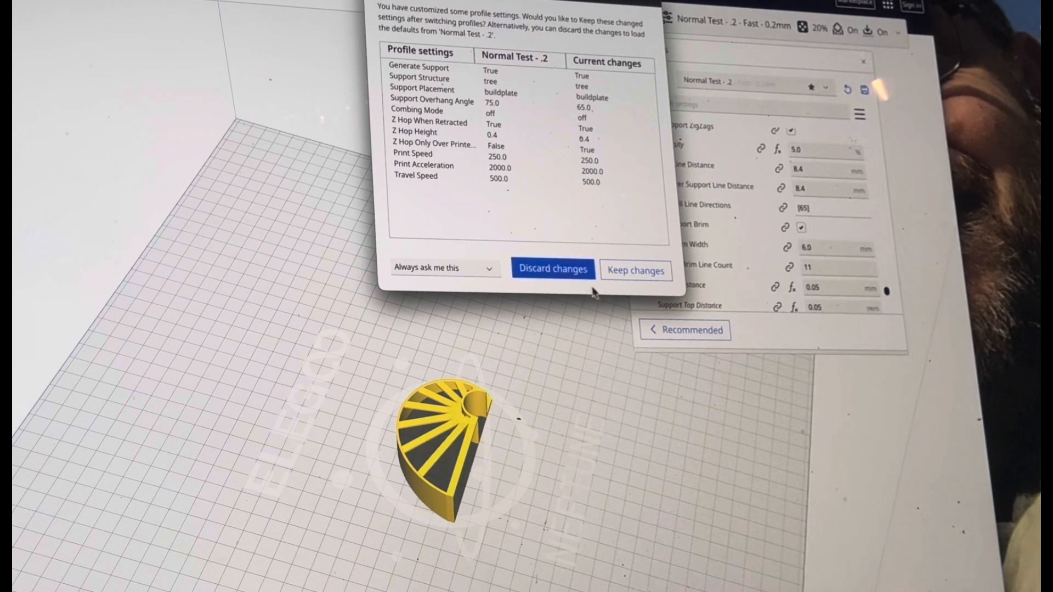
{"action": "left_click", "coordinate": [553, 269]}
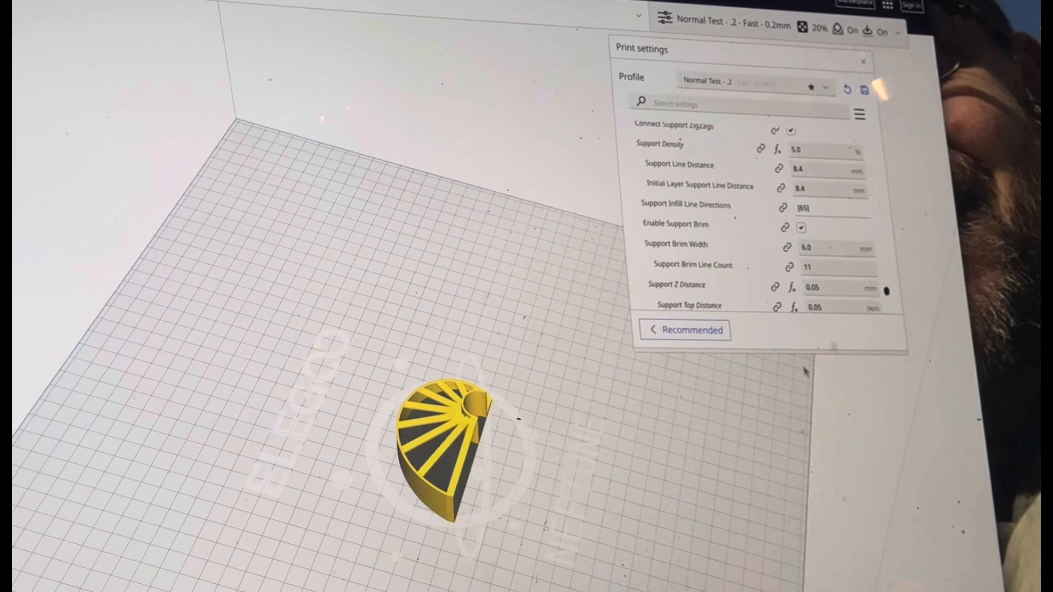
{"action": "scroll", "scroll_direction": "down", "scroll_amount": 3}
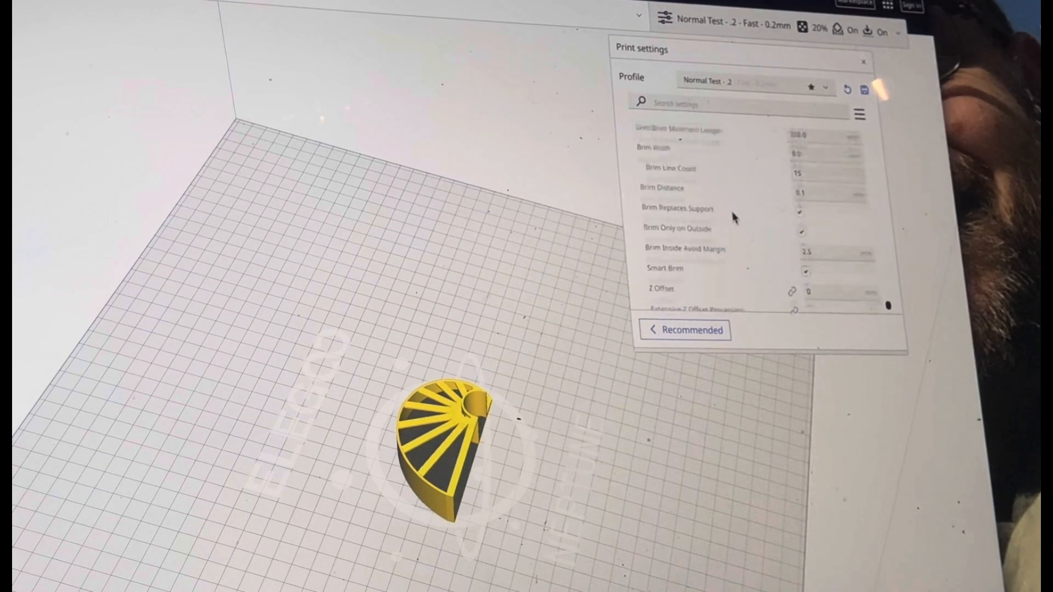
{"action": "scroll", "scroll_direction": "down", "scroll_amount": 3}
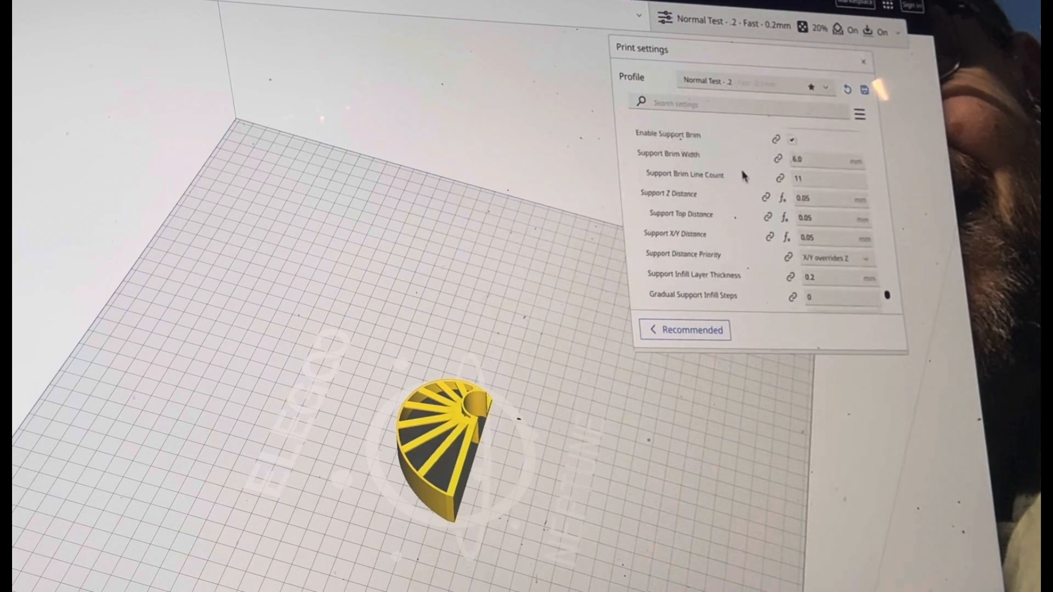
{"action": "left_click", "coordinate": [752, 87]}
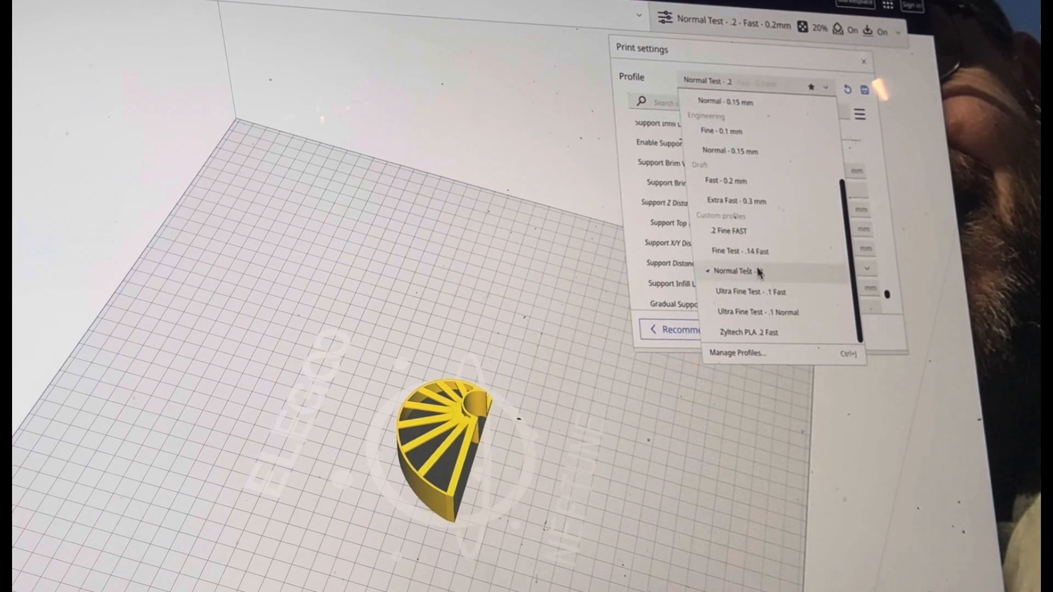
{"action": "left_click", "coordinate": [734, 271]}
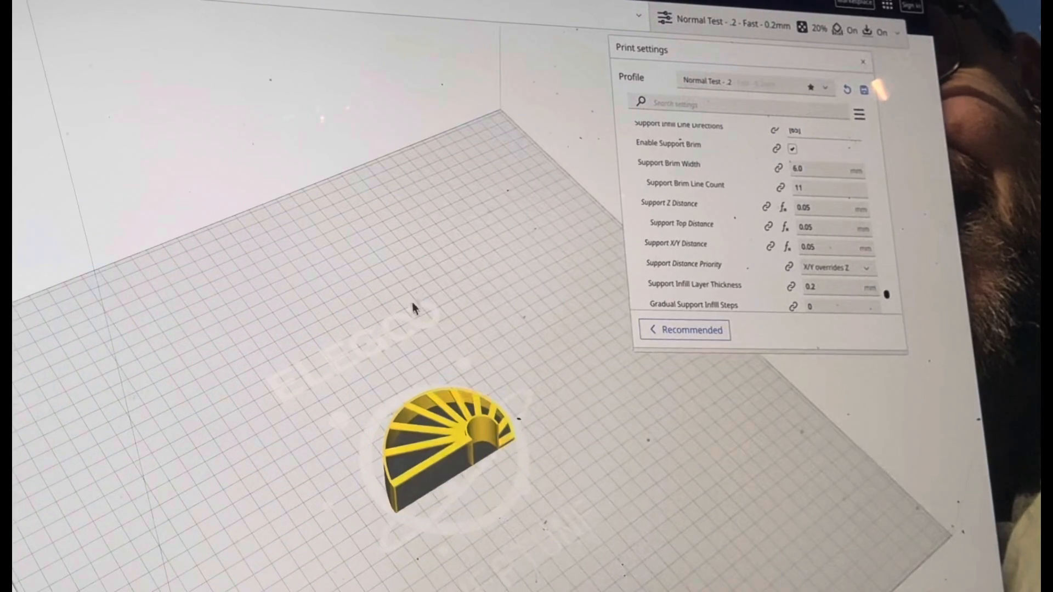